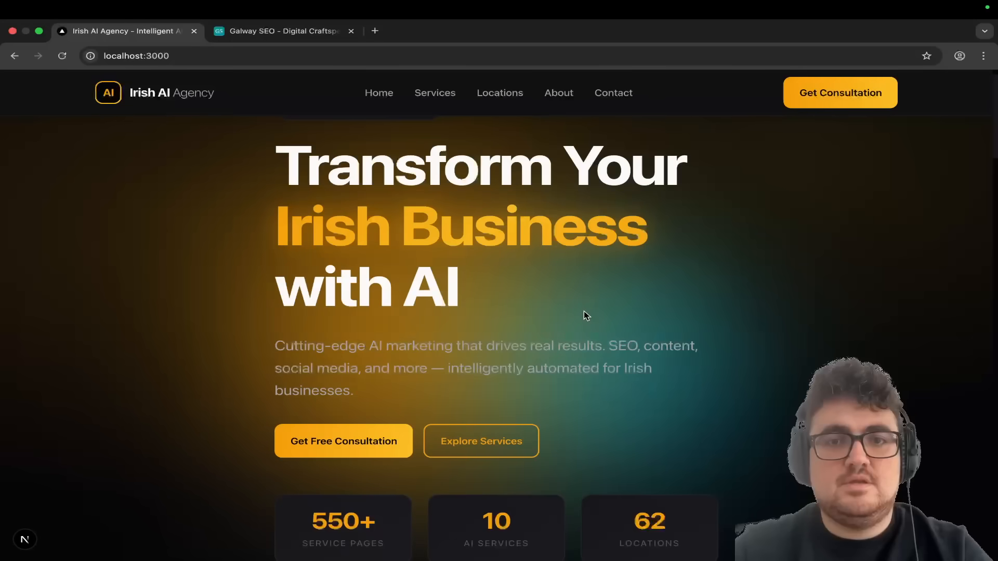
mouse_move(666, 290)
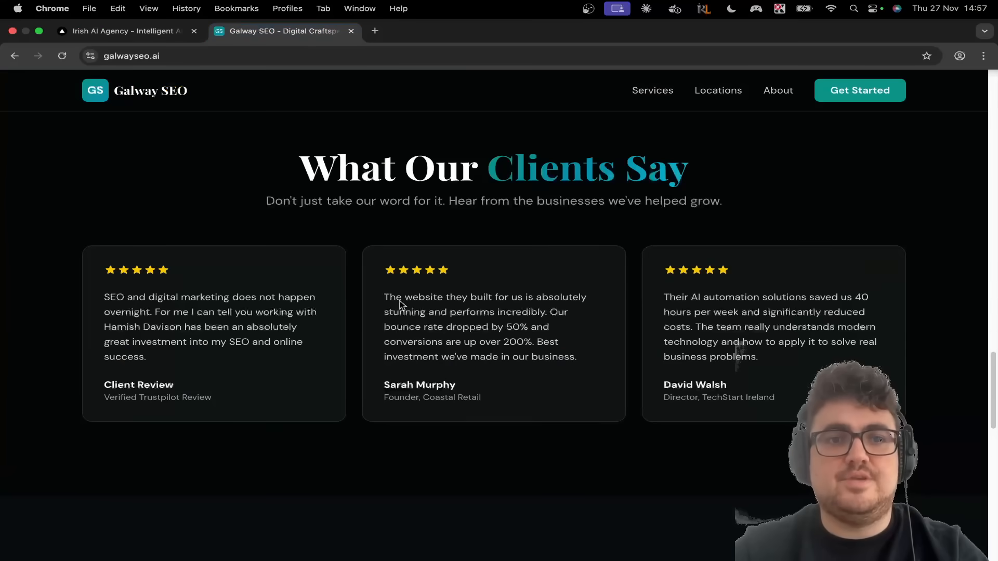
Switch back to the Irish AI Agency homepage tab and scroll down the page.
scroll("up", 3)
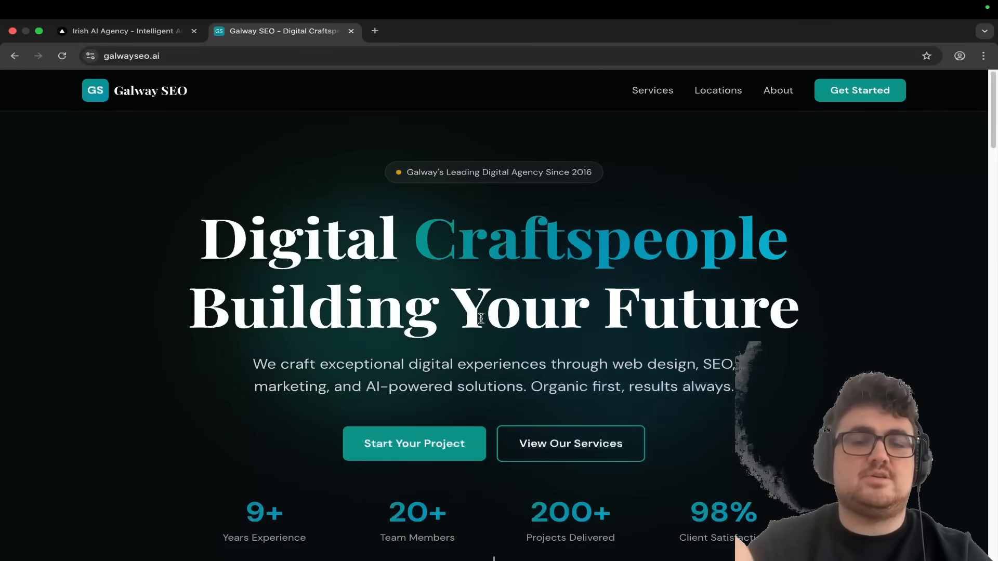
scroll("down", 3)
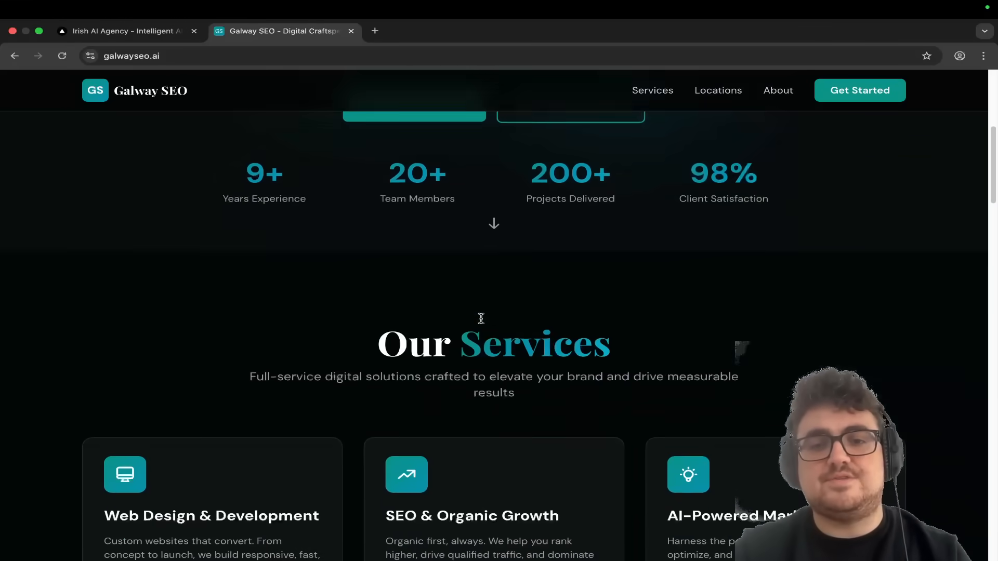
left_click(125, 31)
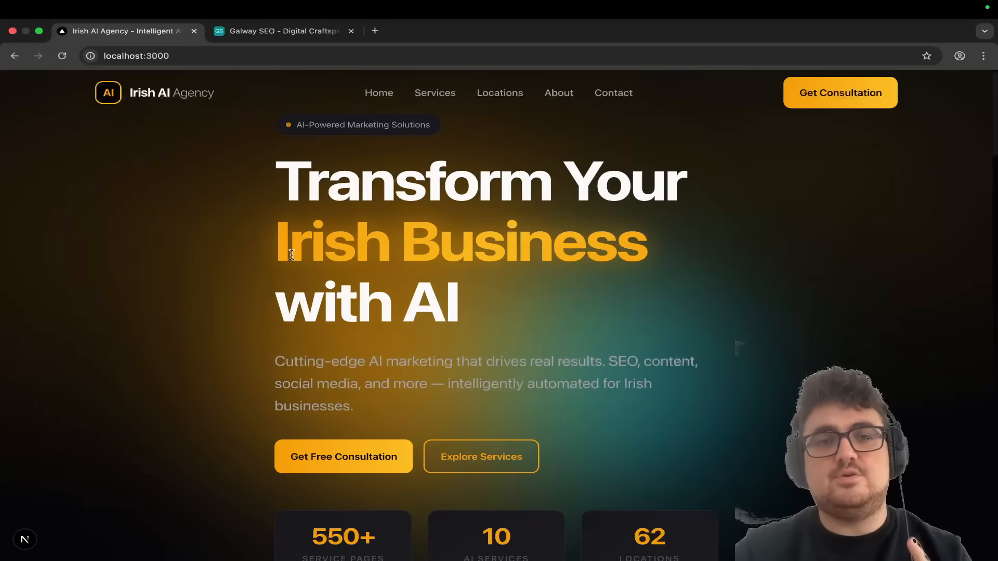
scroll("down", 3)
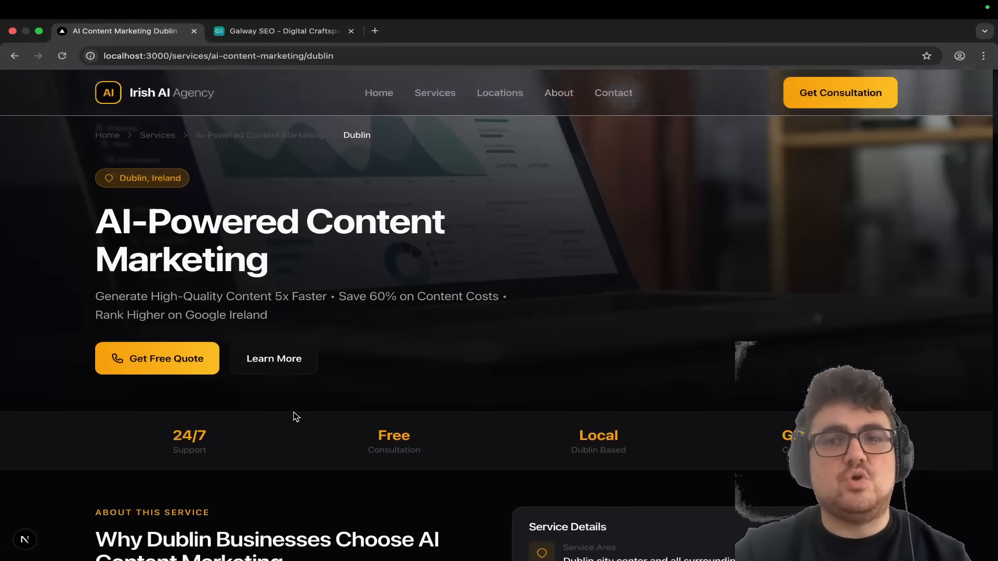
scroll("down", 3)
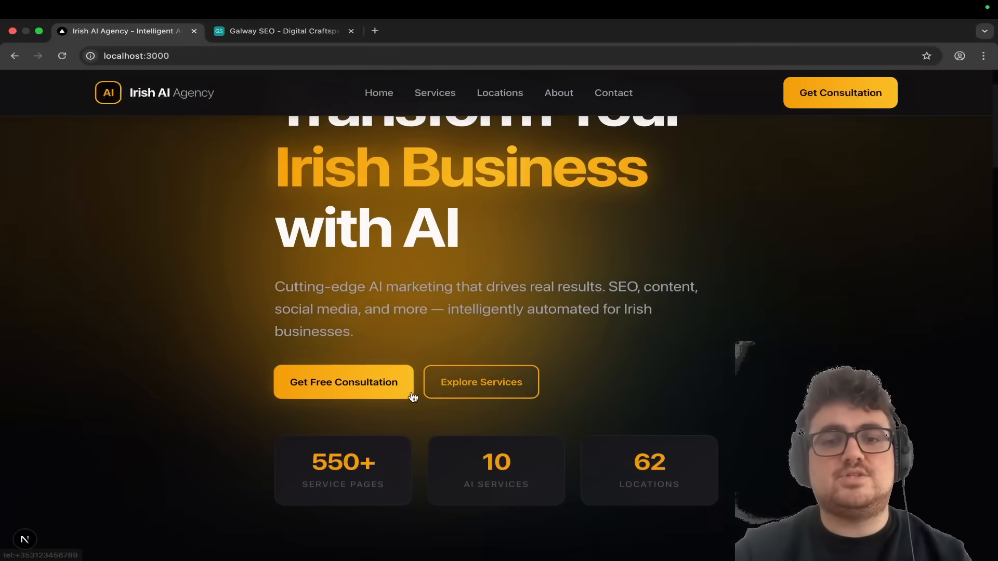
scroll("down", 3)
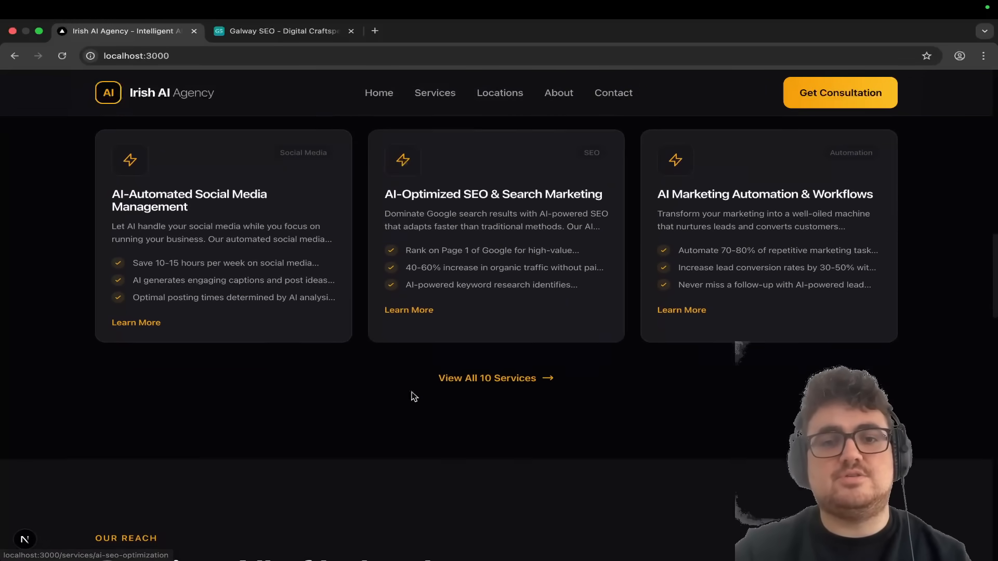
scroll("down", 3)
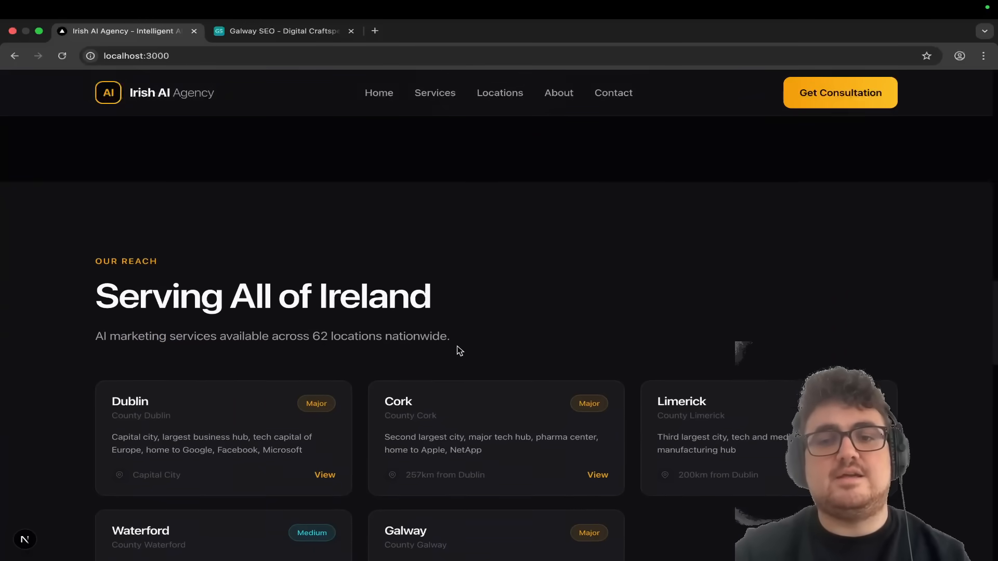
scroll("down", 3)
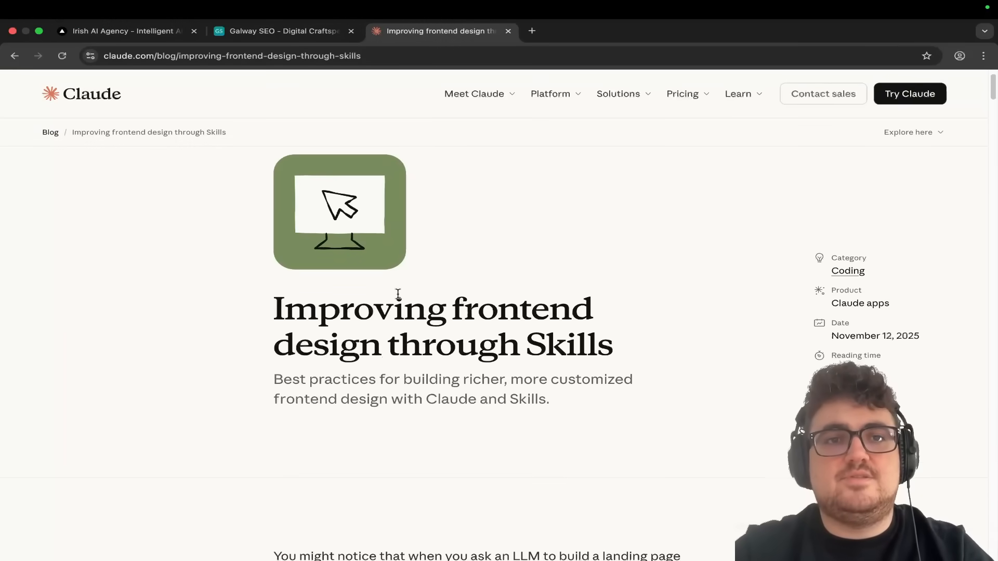
scroll("down", 3)
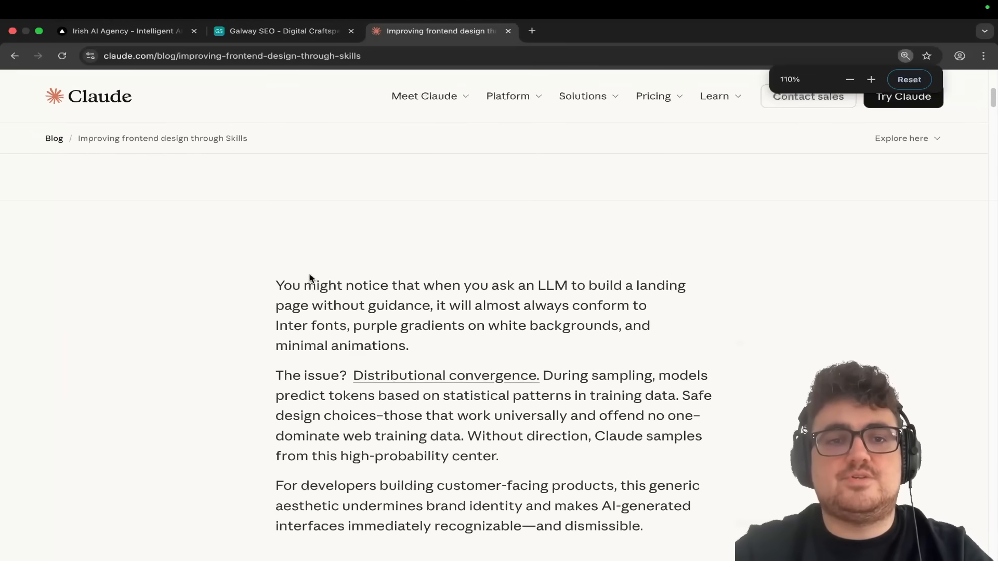
Read down the Skills blog post, highlighting the phrase 'dynamic context loading'.
left_click_drag(275, 285, 513, 285)
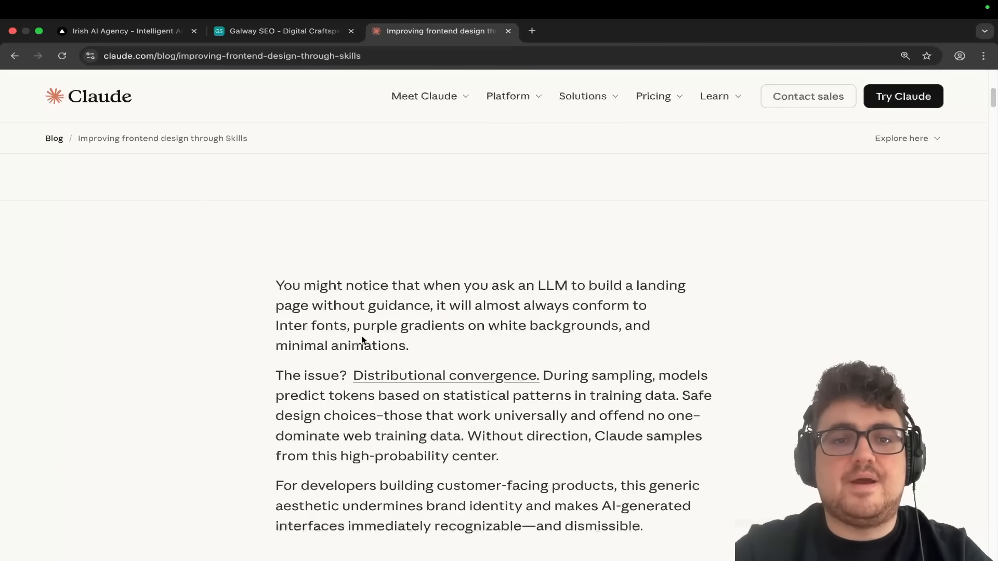
scroll("down", 3)
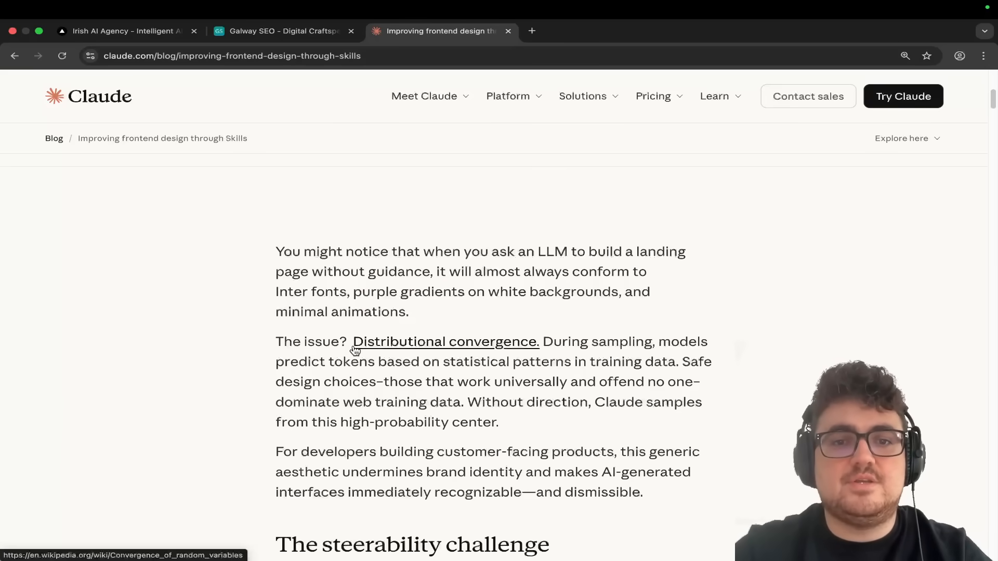
scroll("down", 3)
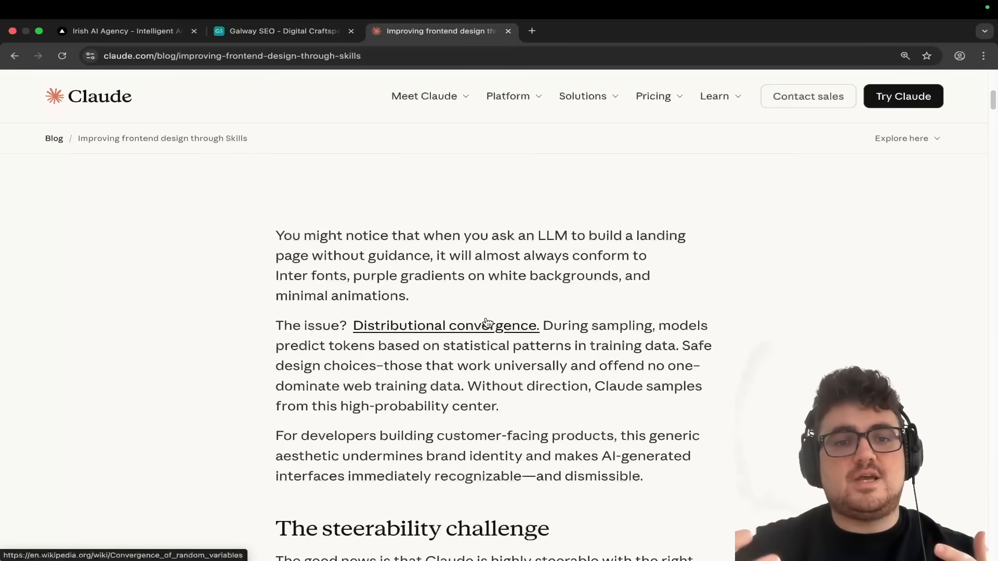
scroll("down", 3)
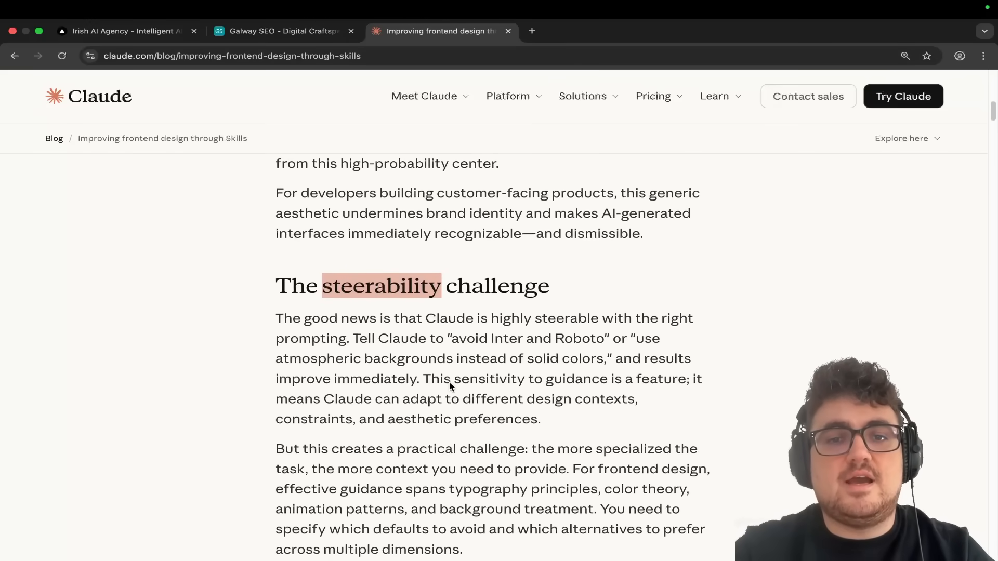
scroll("down", 3)
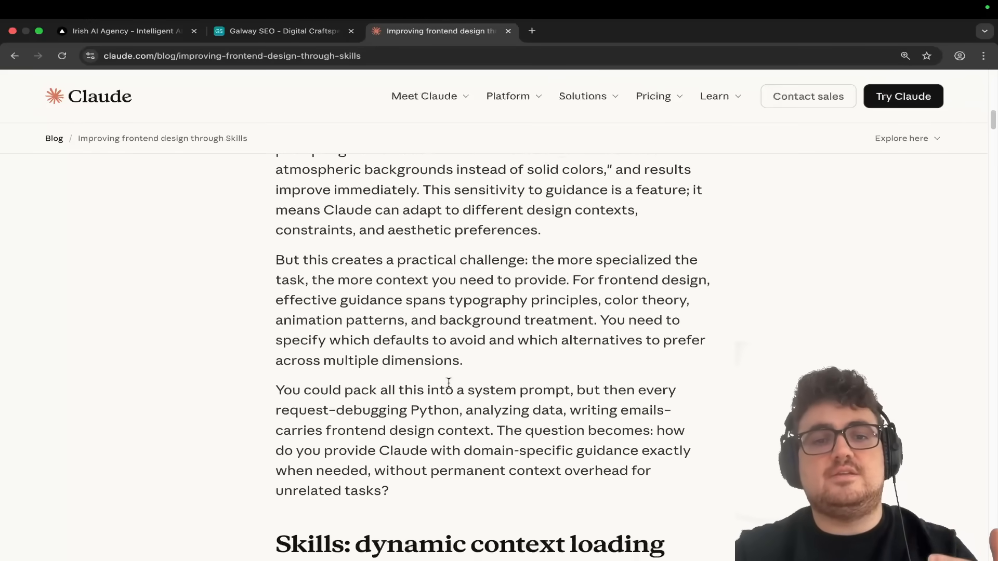
scroll("down", 3)
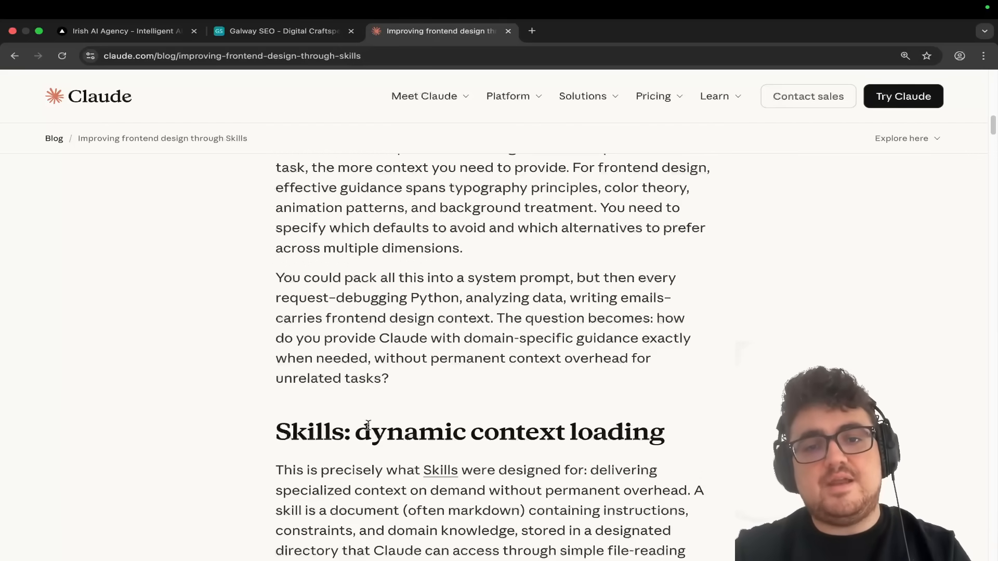
left_click_drag(355, 432, 664, 432)
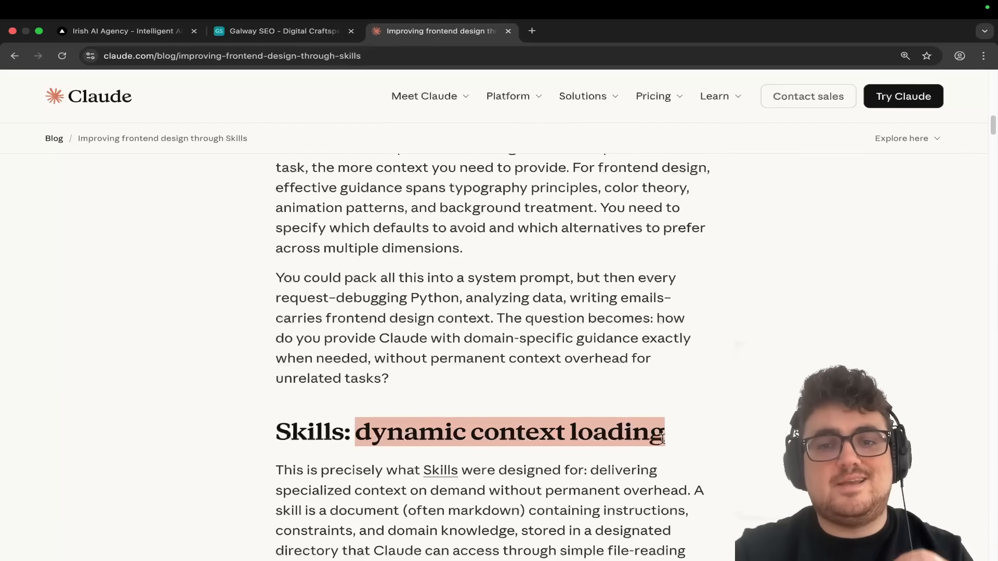
Scroll further through the article to reach the Typography section.
scroll("up", 3)
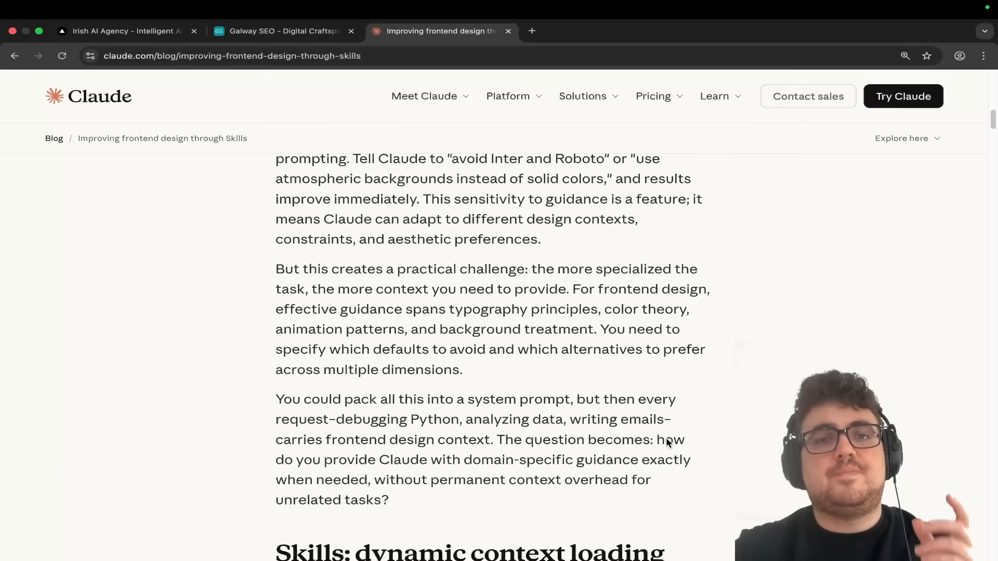
scroll("down", 3)
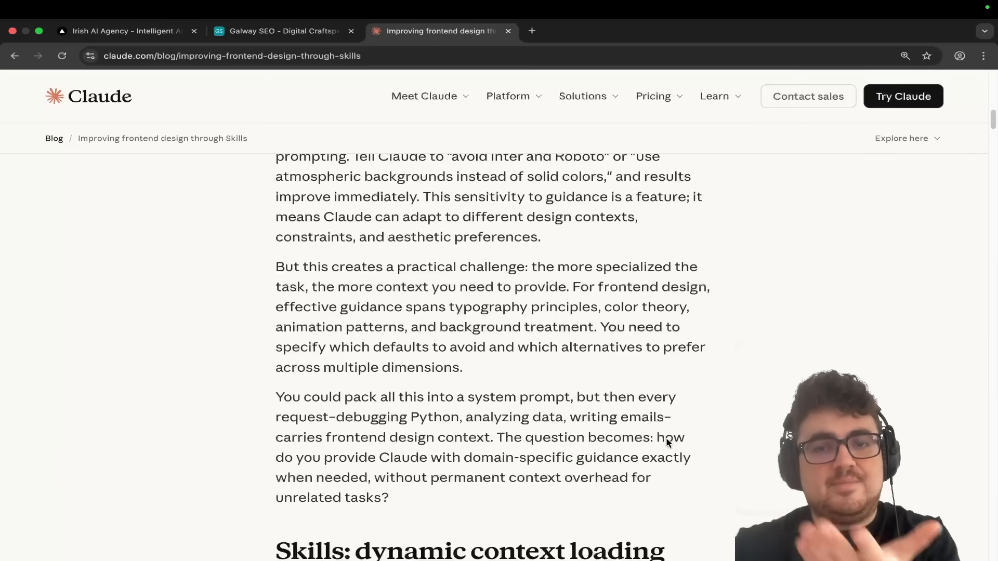
scroll("down", 3)
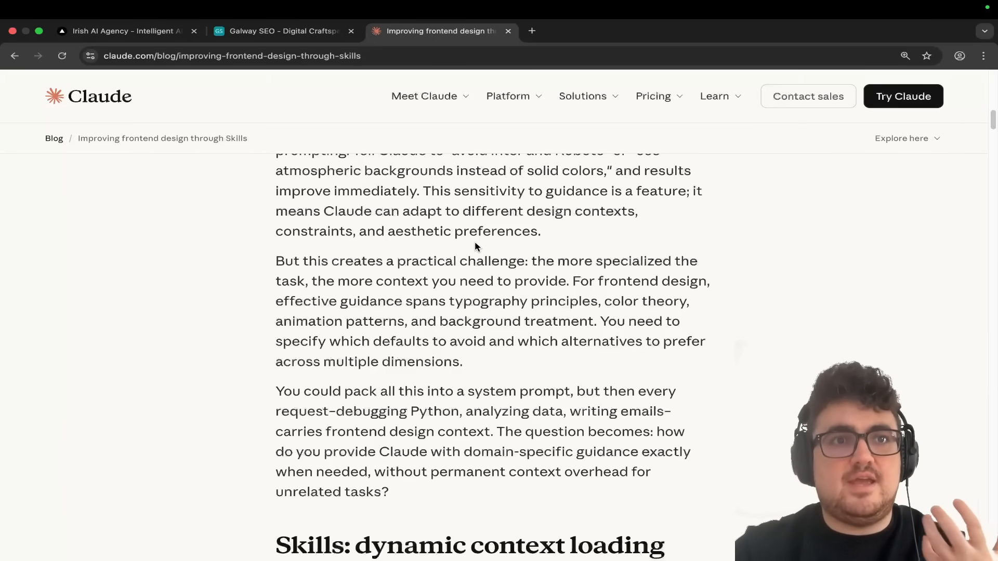
scroll("down", 3)
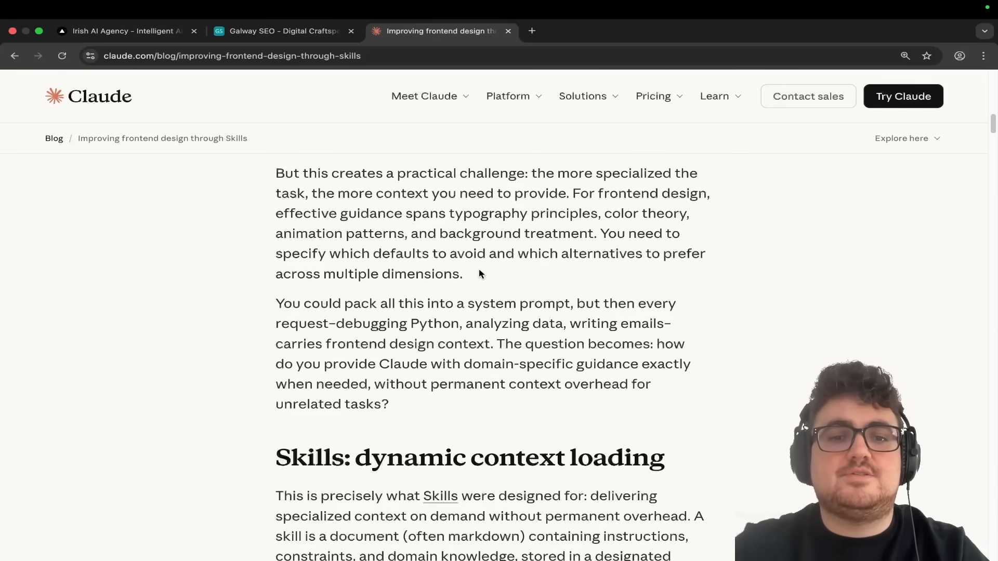
scroll("down", 3)
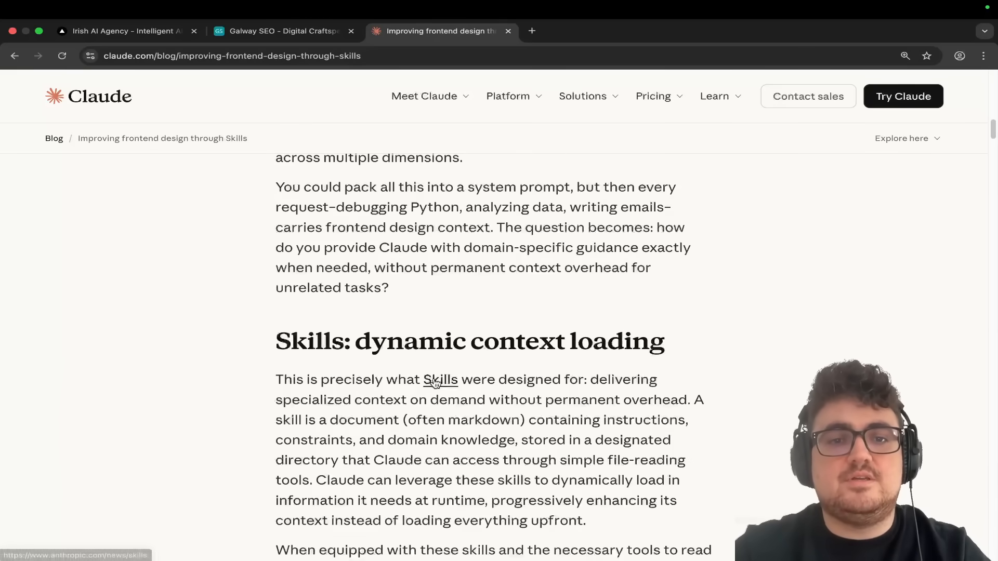
scroll("down", 3)
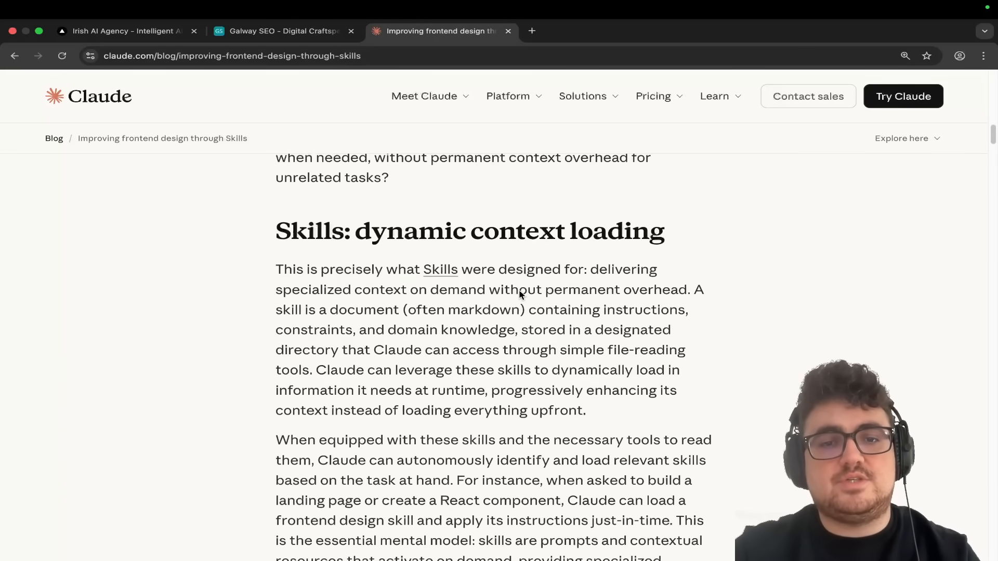
scroll("down", 3)
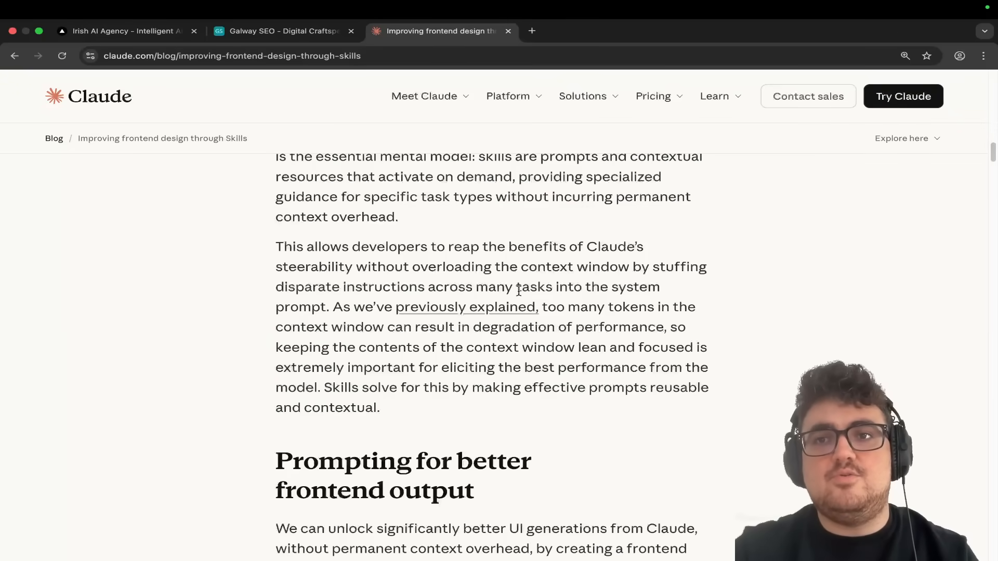
scroll("down", 3)
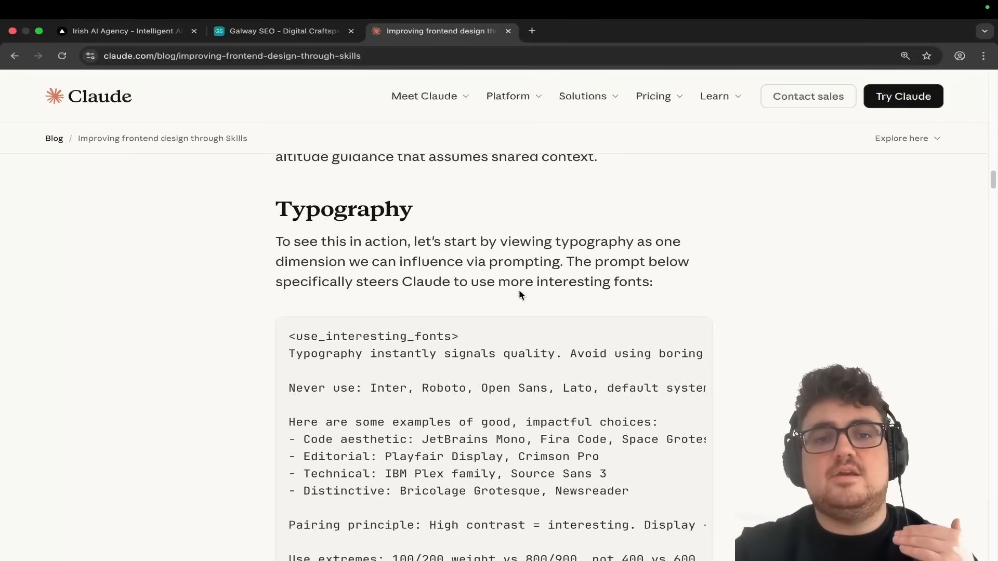
scroll("down", 3)
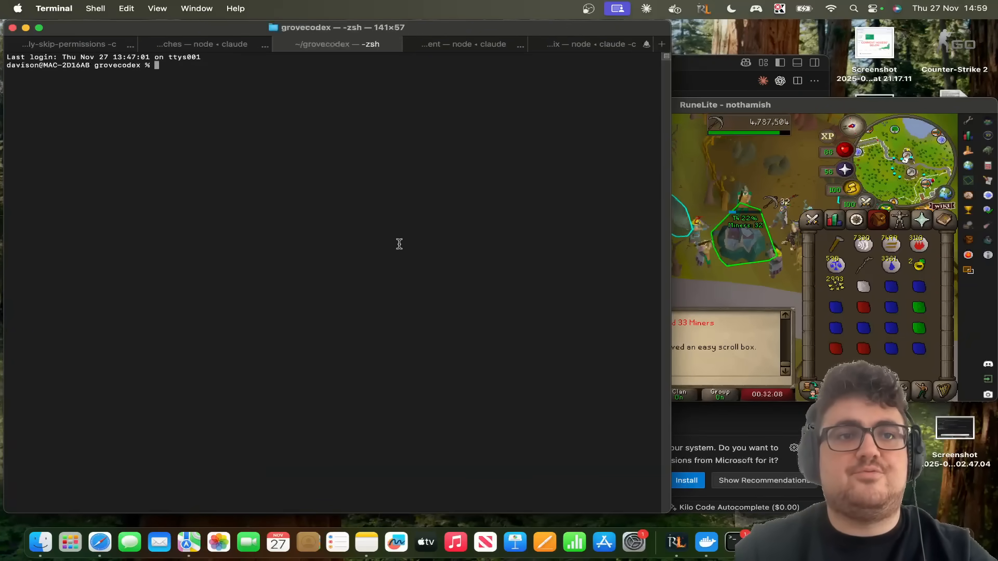
Type the mkdir claude-skills command in the home directory.
type("mkdir cla")
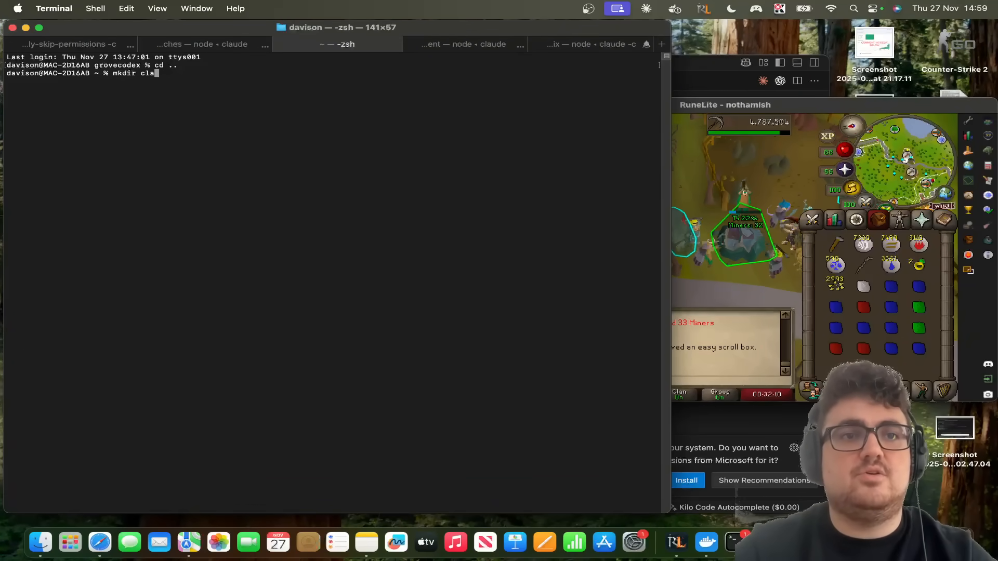
type("ude-skil")
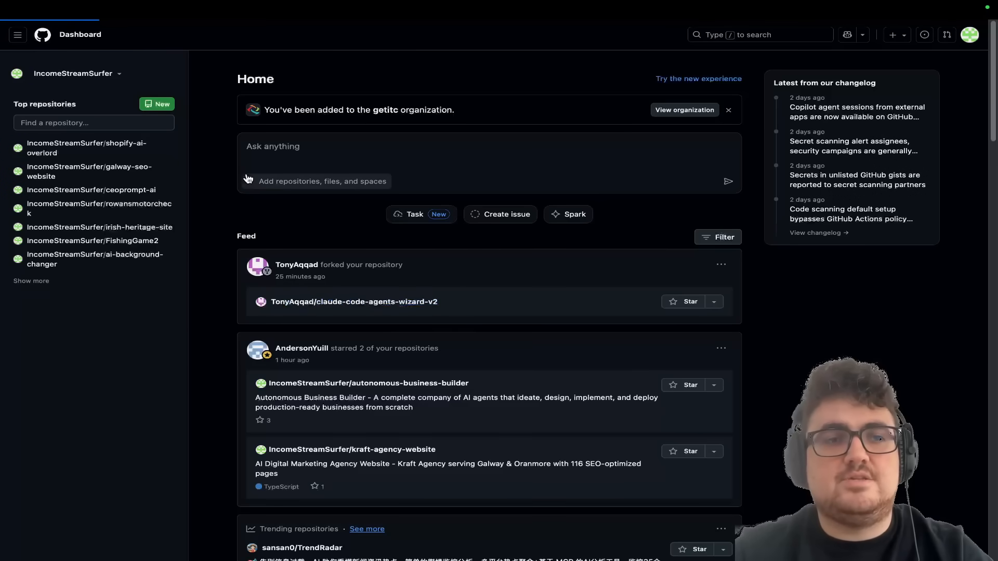
Go from the forked repo to the original, then .claude > skills/frontend-aesthetics > SKILL.md.
left_click(354, 301)
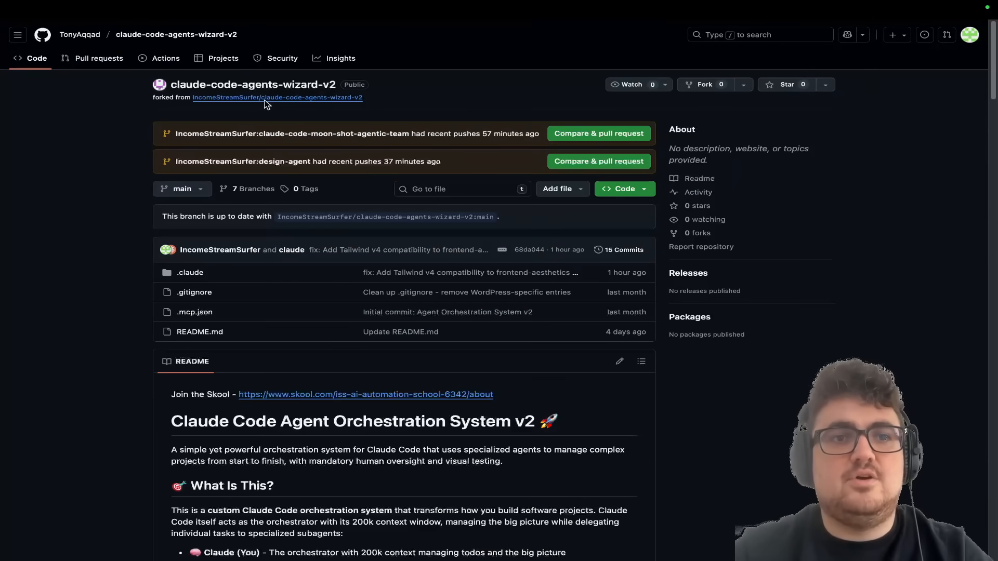
left_click(276, 98)
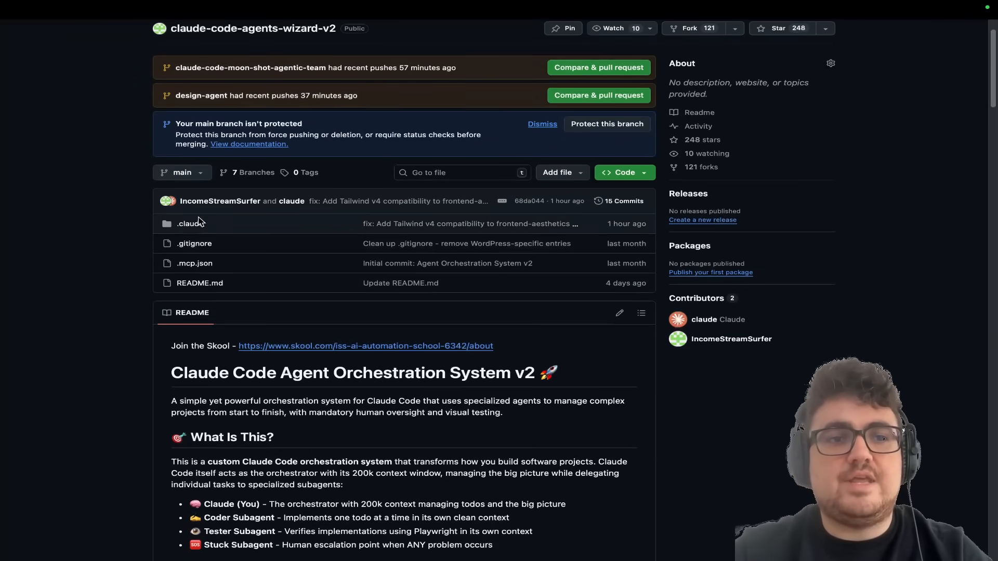
left_click(192, 224)
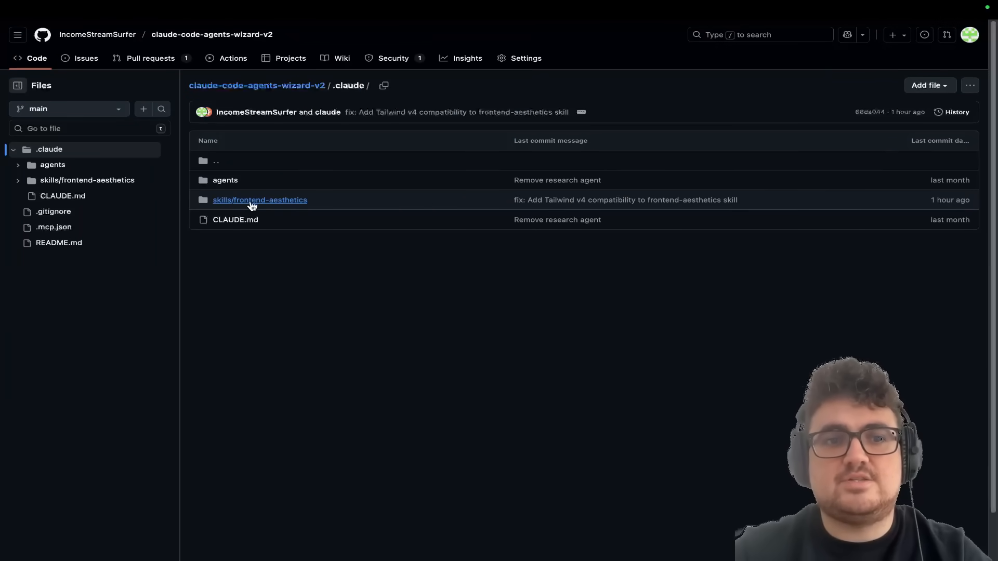
left_click(260, 200)
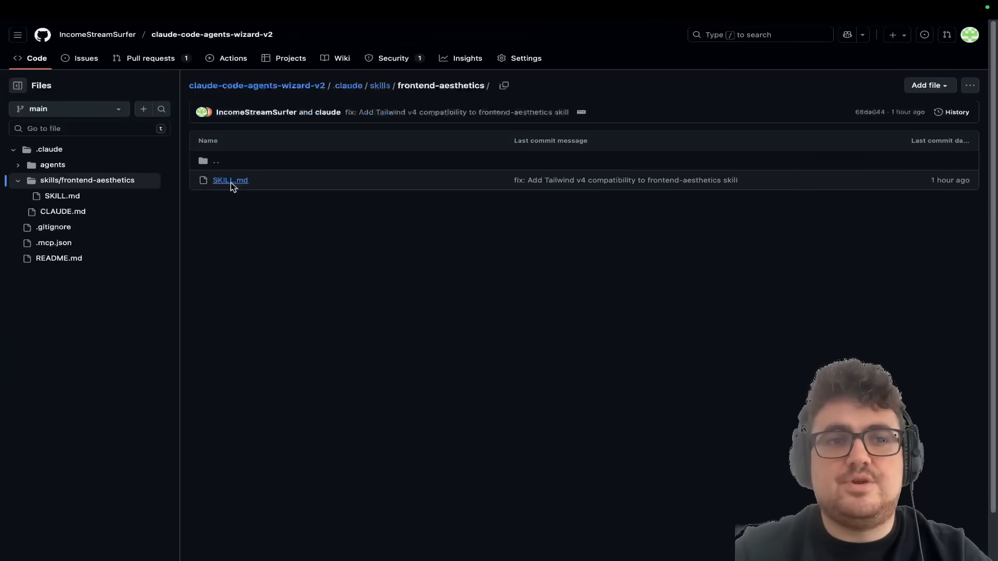
left_click(230, 180)
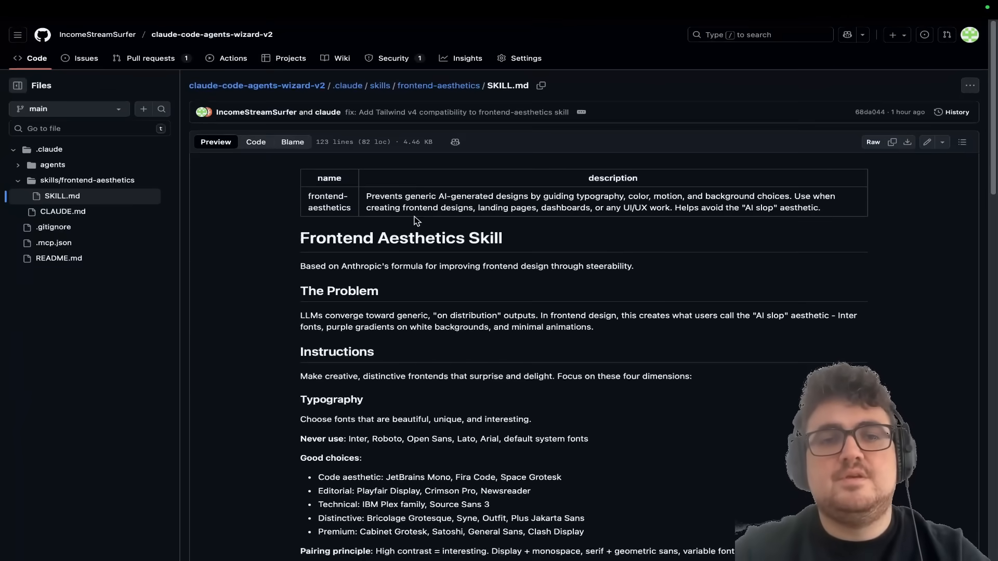
mouse_move(378, 229)
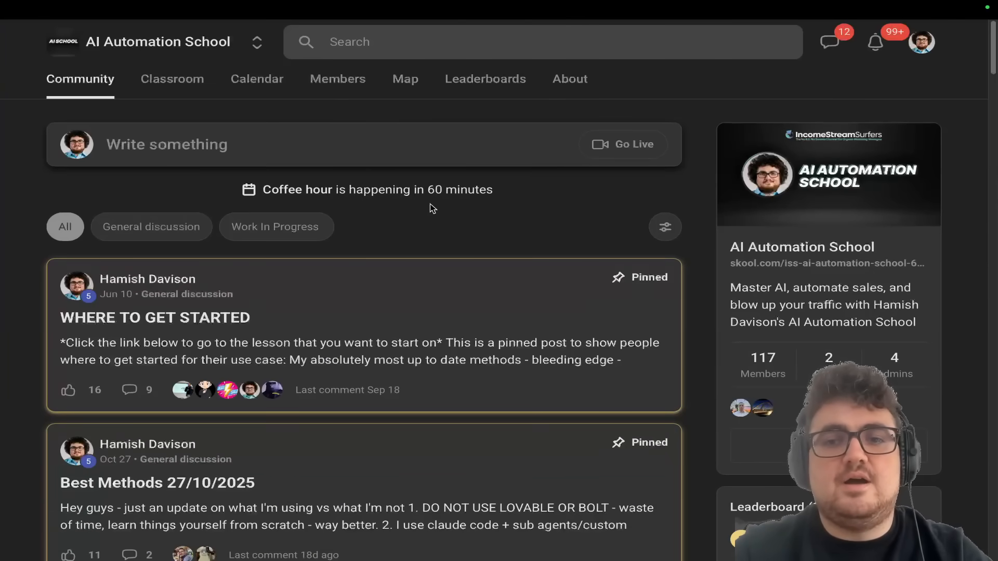
View the AI Automation School Classroom lessons, then return to the Community feed.
left_click(171, 79)
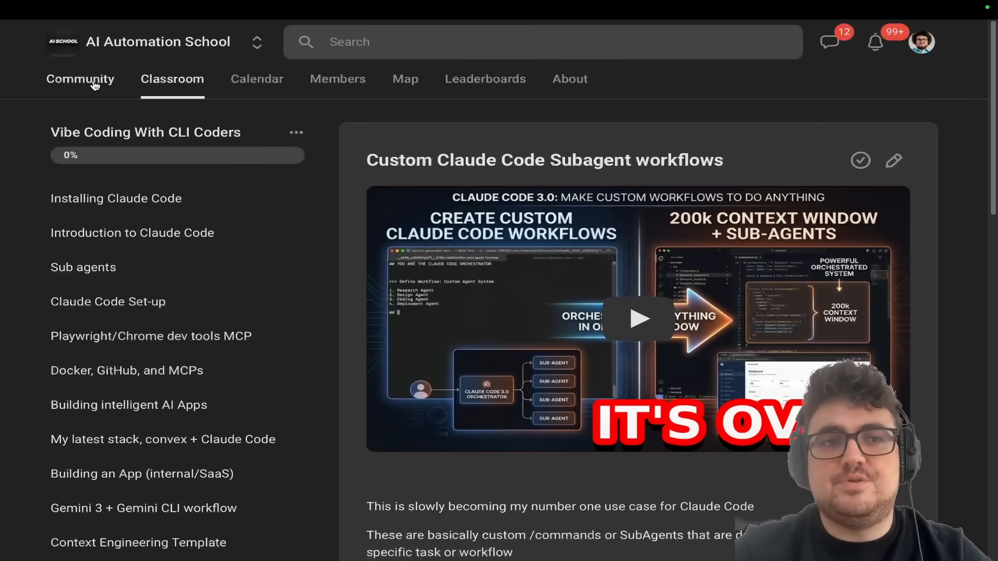
left_click(80, 79)
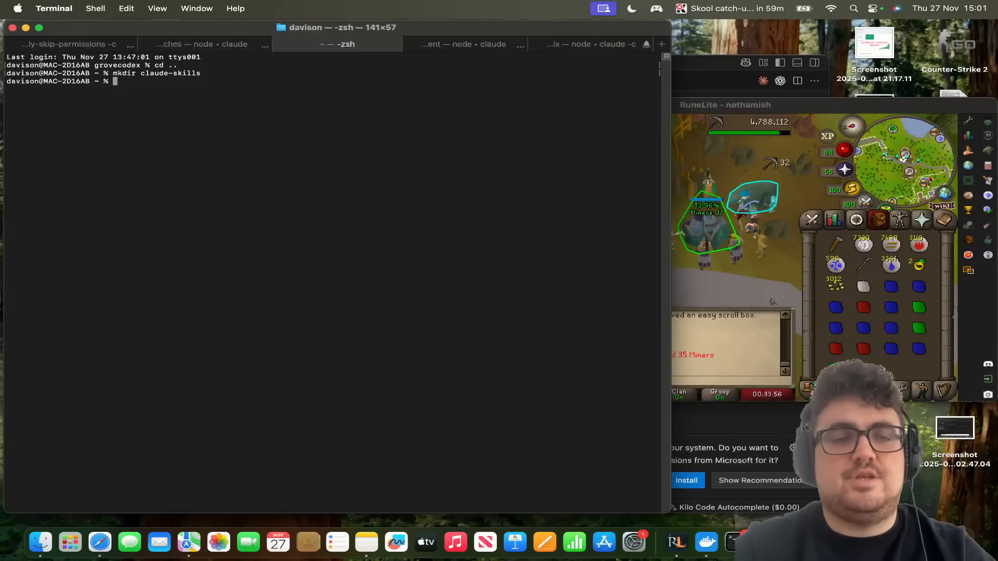
Run cd claude-skills and launch claude, then switch to the web browser.
type("c")
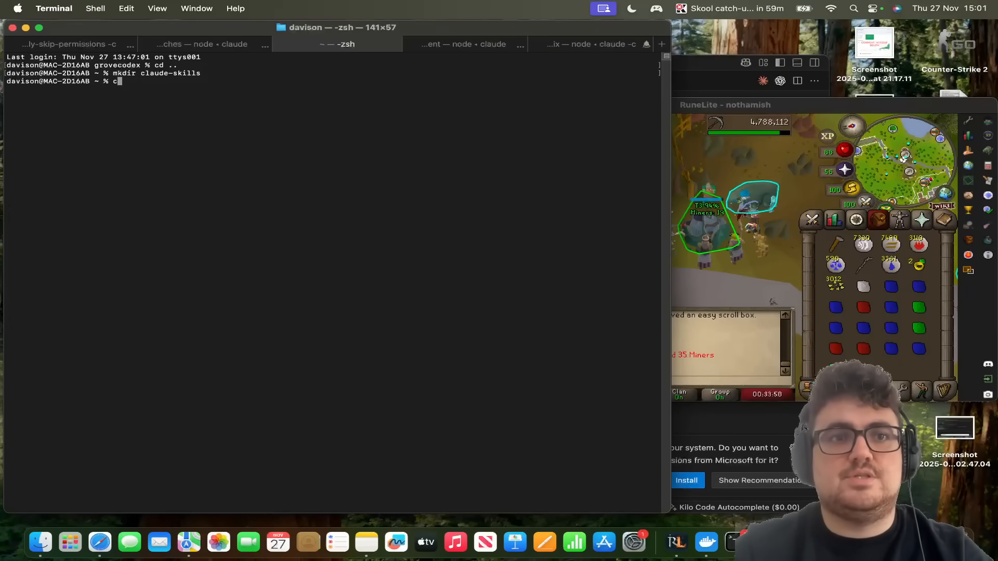
type("d claude-skil")
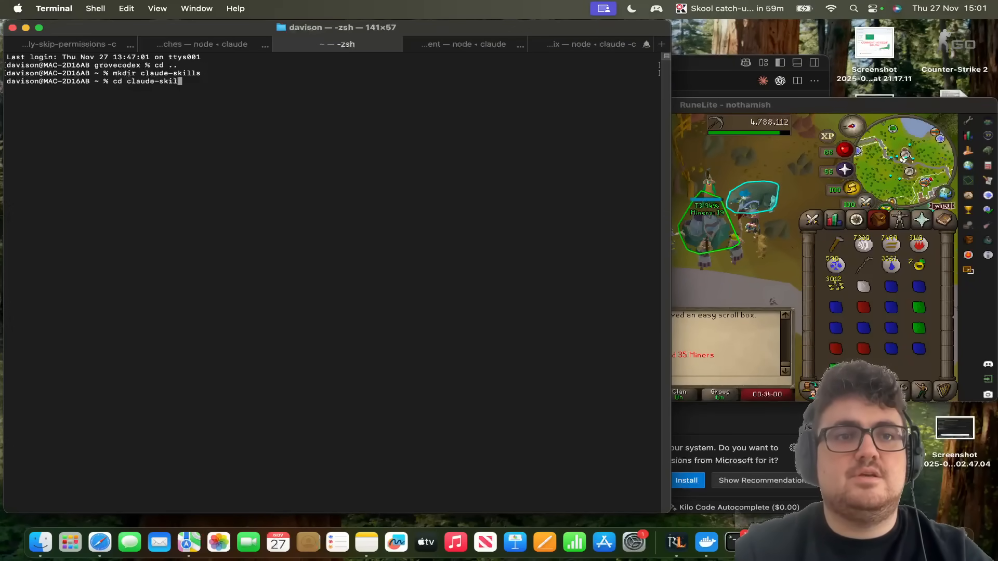
type("claude-skills % claude")
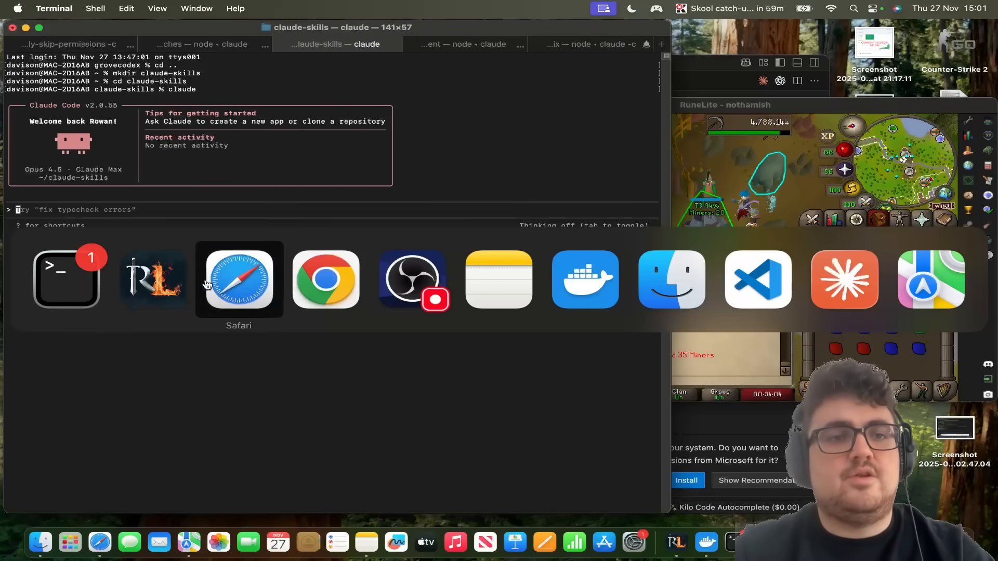
left_click(238, 278)
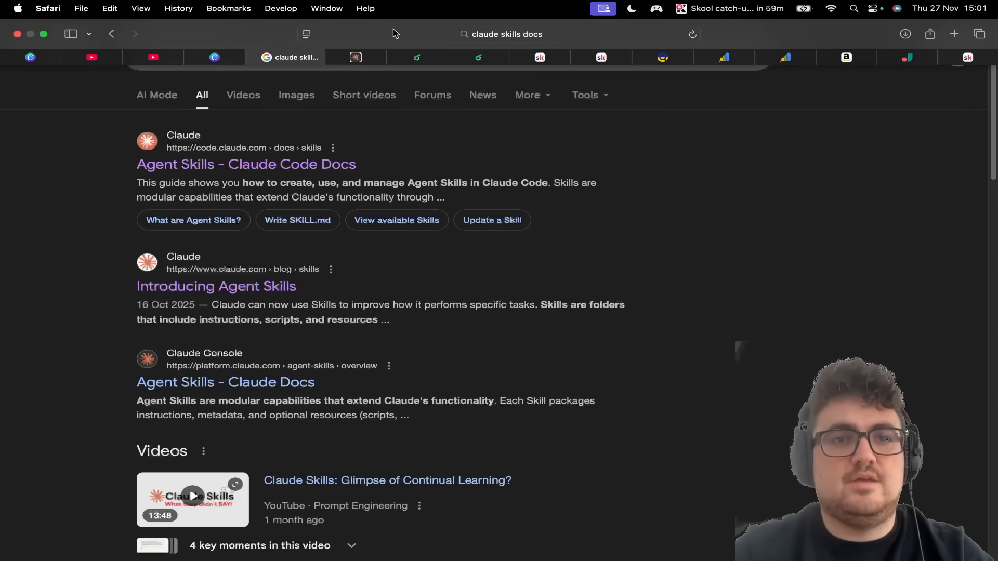
Search Anthropic frontend skills and open the 'improving frontend design through Skills' article.
left_click(246, 164)
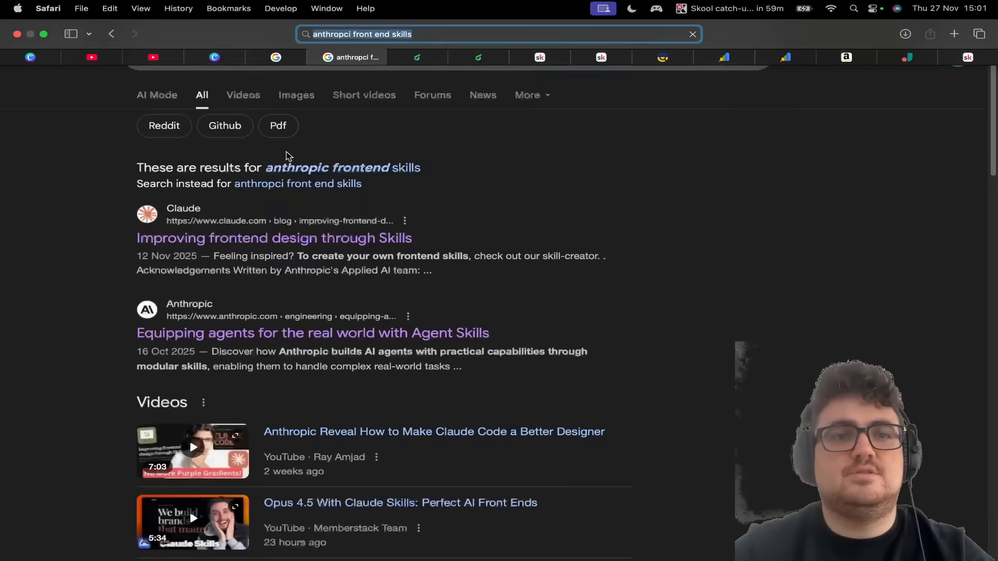
left_click(274, 238)
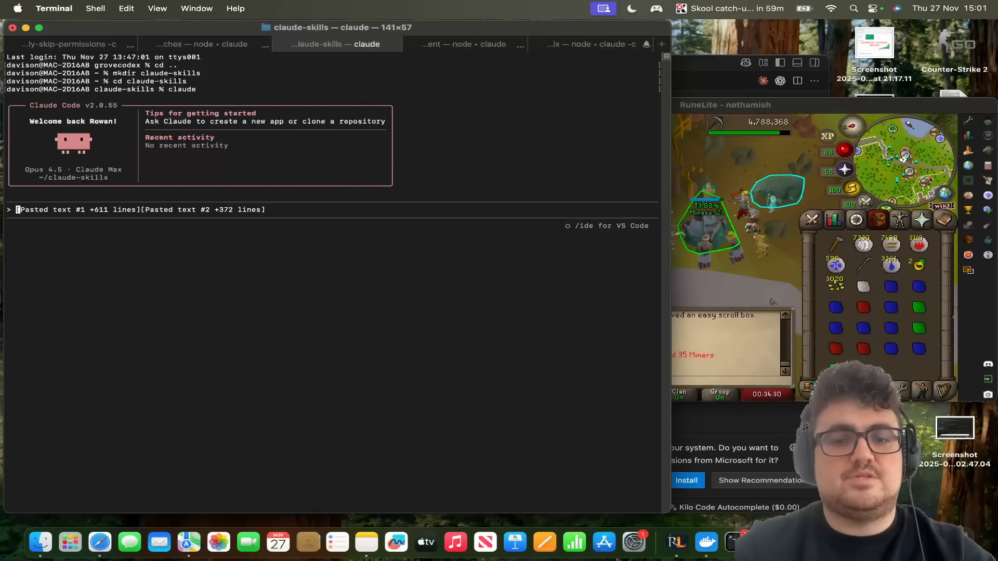
Submit the pasted Agent Skills docs with 'please add this skill' and relaunch Claude Code.
type("please add this skill")
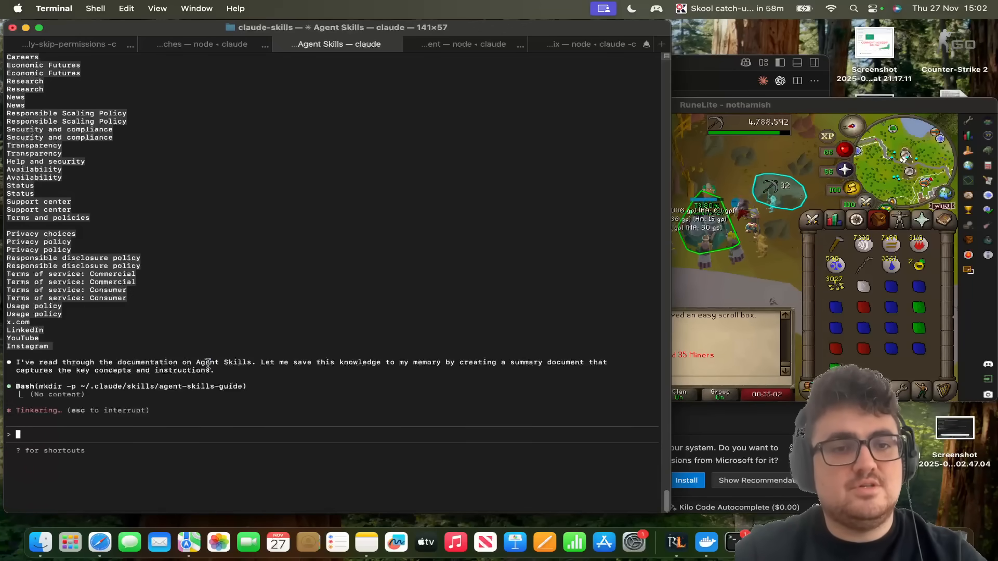
double_click(207, 362)
type("claude")
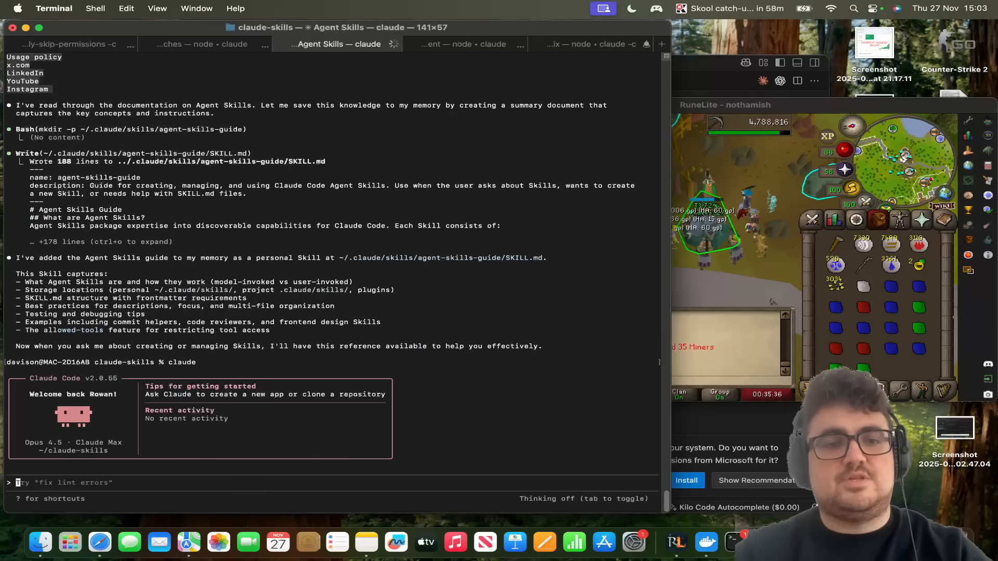
Ask Claude to activate its remembered skill, then request a specific frontend design skill.
type("please activate the skill that you have in your memory")
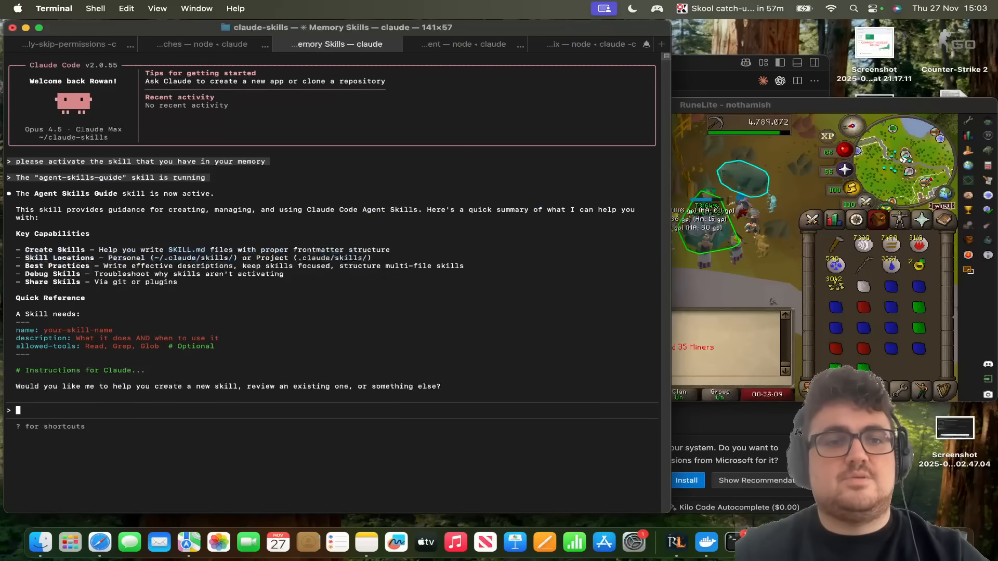
type("create a specific skill for frontend design")
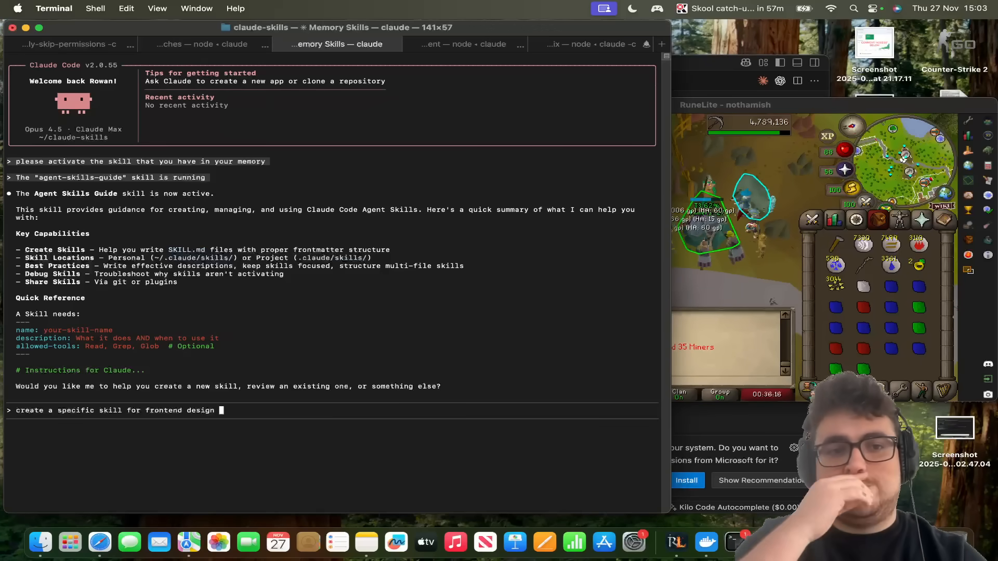
key("cmd+v")
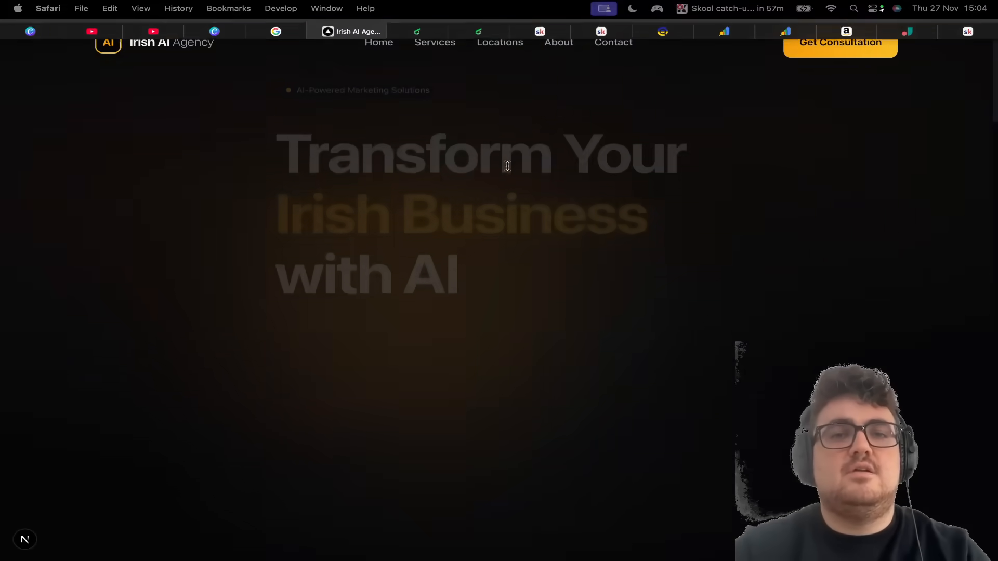
Scroll to the social media management service and open its Dublin location page.
scroll("down", 3)
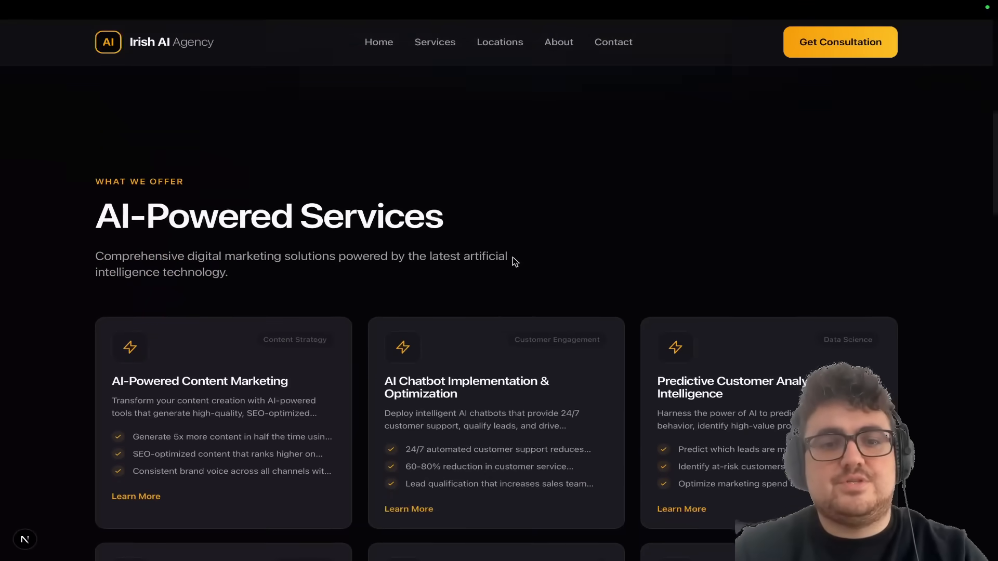
scroll("down", 3)
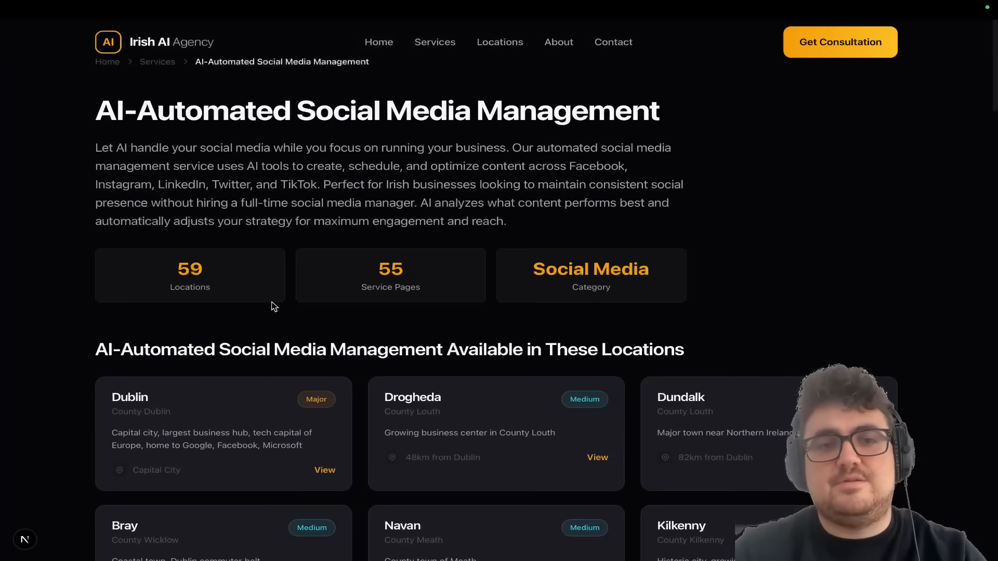
left_click(324, 470)
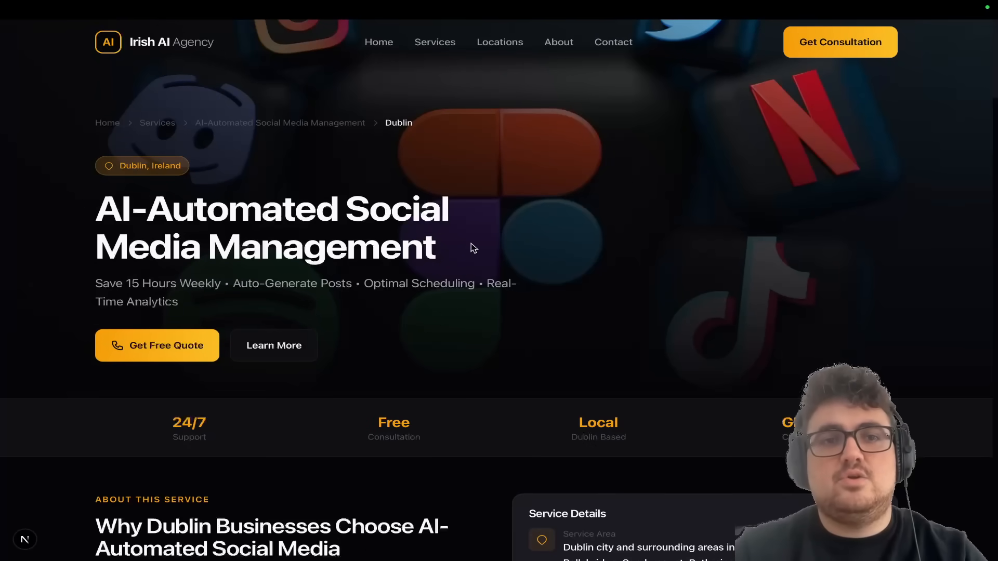
scroll("down", 3)
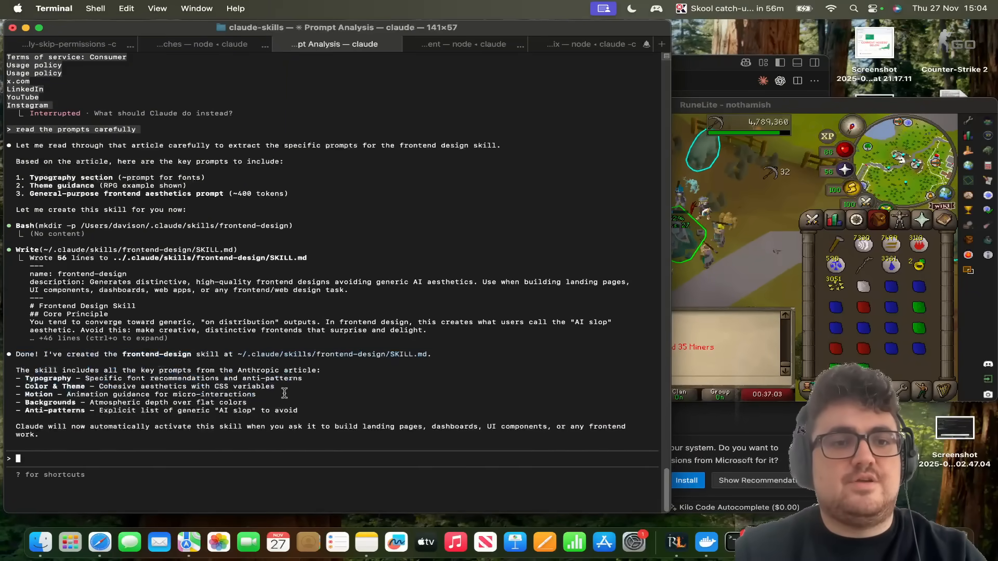
Start a new claude session and activate the frontend design skill.
type("claude-skills % claude")
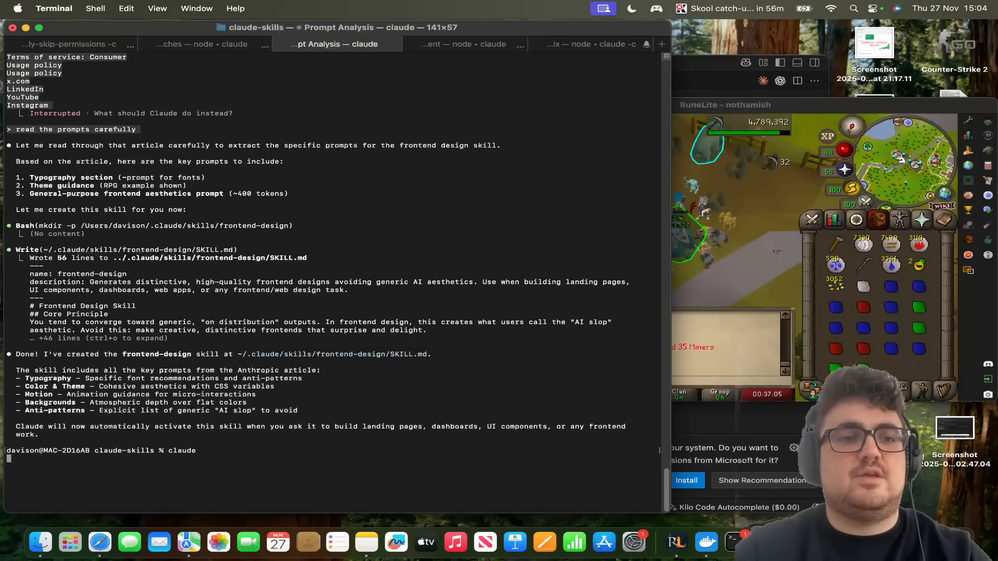
type("activate the frontne")
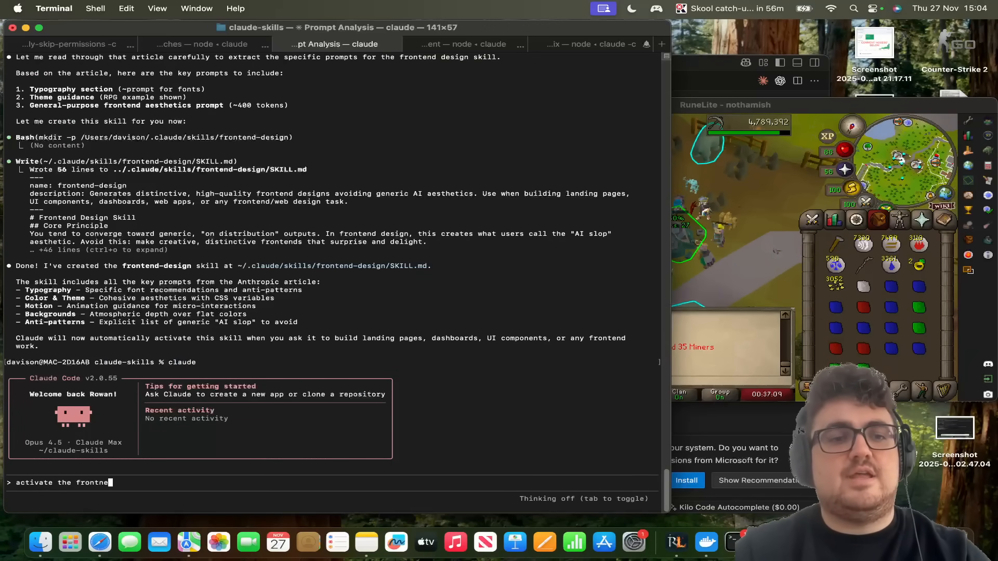
type("dskill designer")
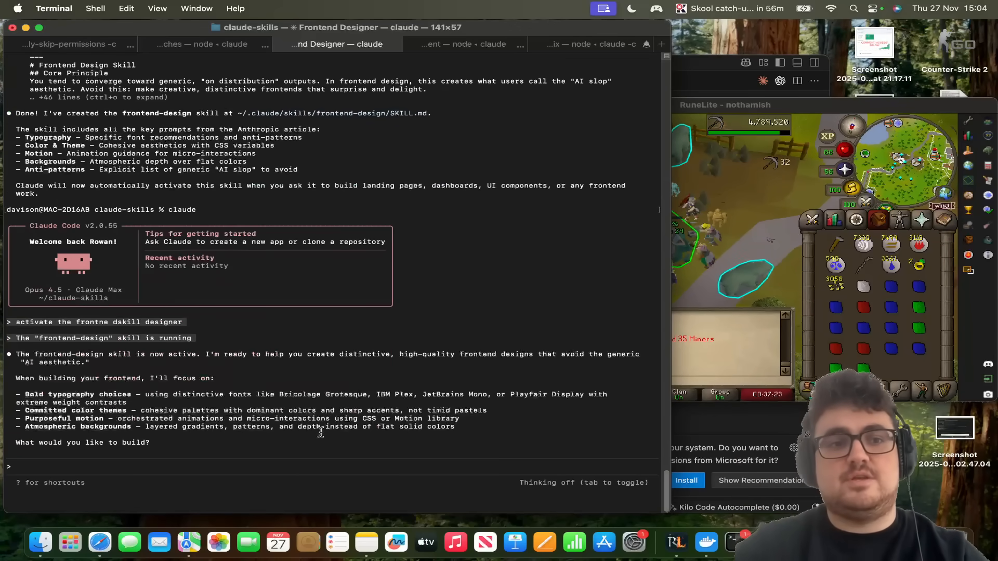
Request a single-page HTML/CSS/JavaScript homepage for a Galway digital marketing agency.
type("please make me a si")
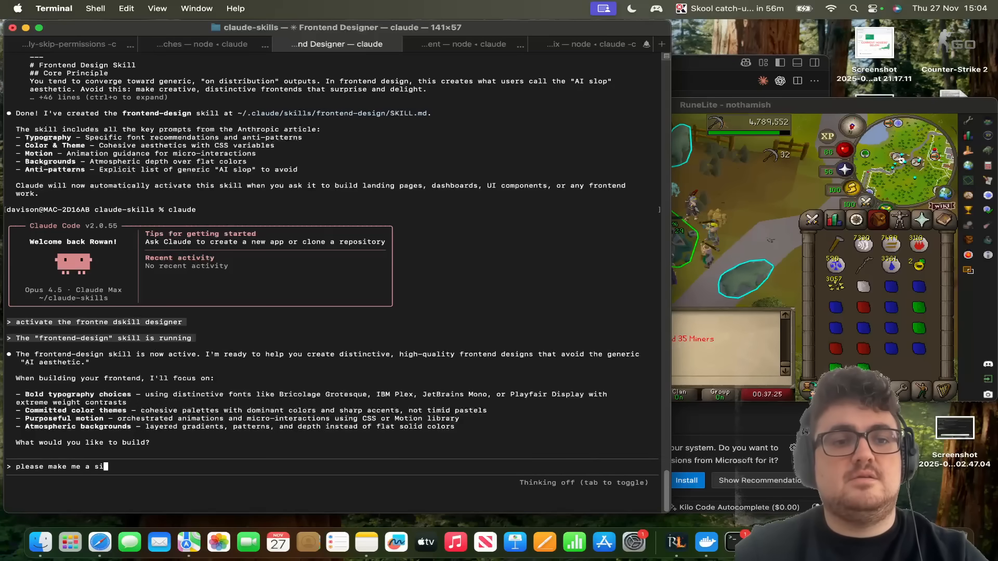
type("html/css/javascript homepage for a agency in")
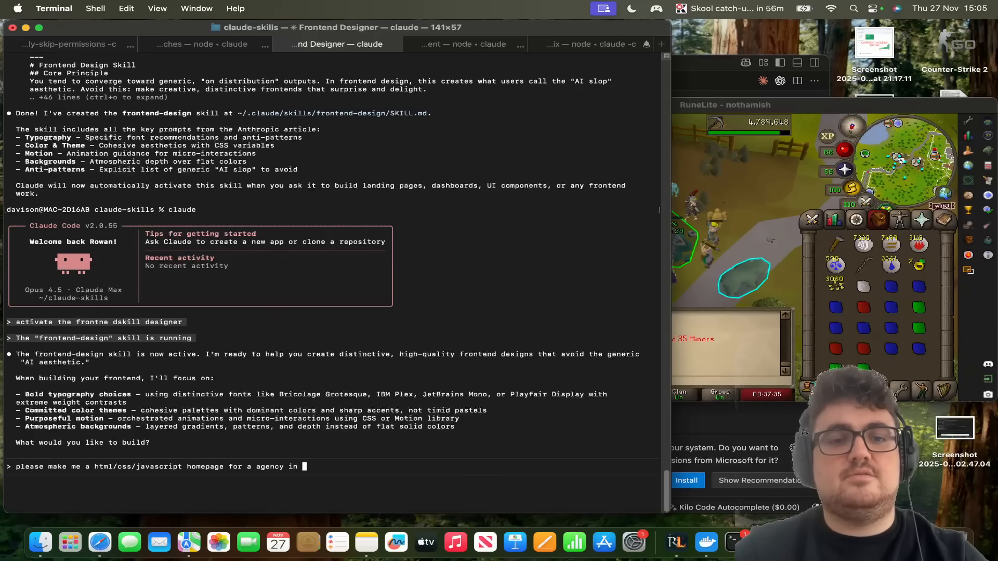
type("galway")
type("cd ..")
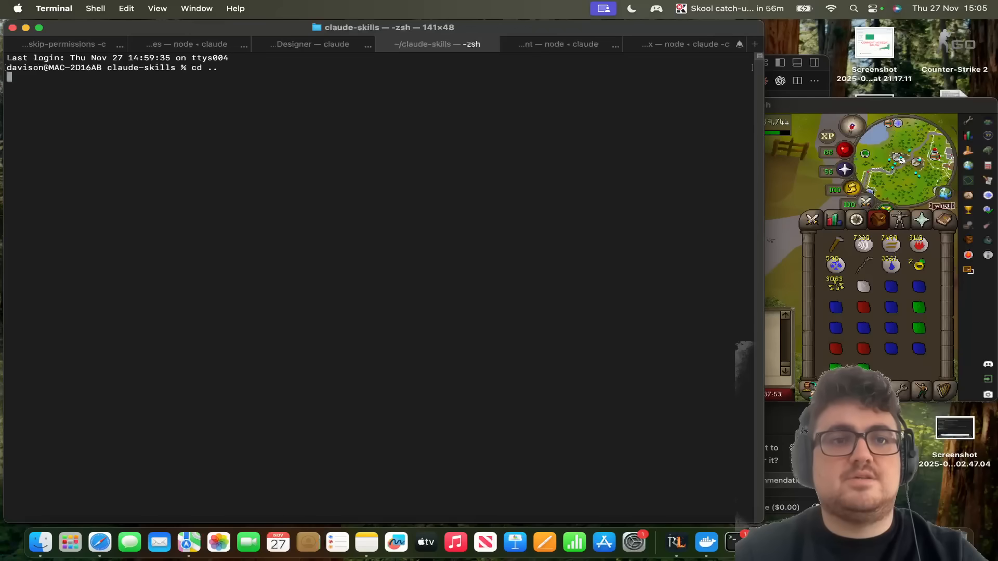
Create and enter a new folder, launch claude, and prompt the Galway agency homepage with 'DO NOT USE SKILLS'.
type("mkdir claude-skills-no-skill")
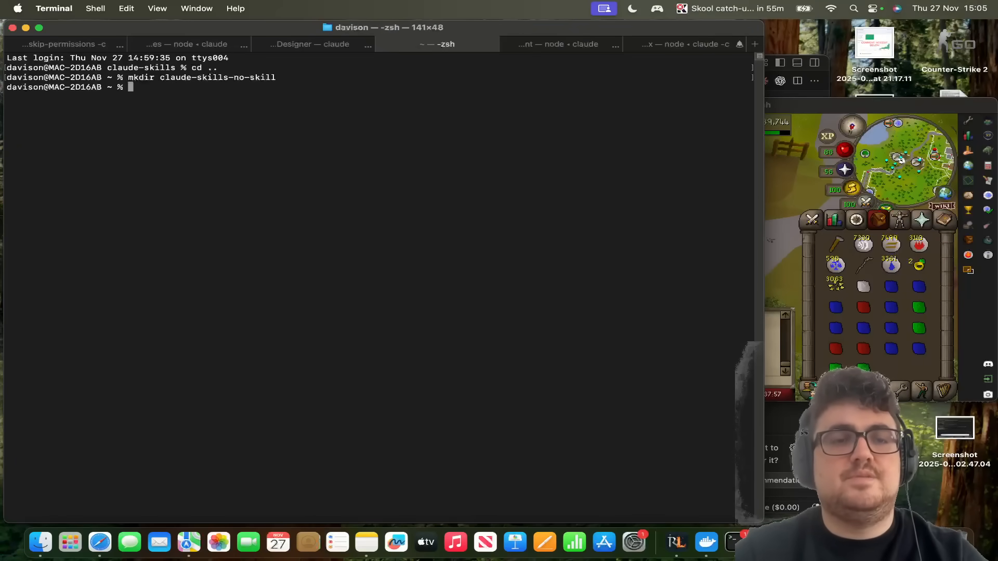
type("cd claude-skills-no-skill")
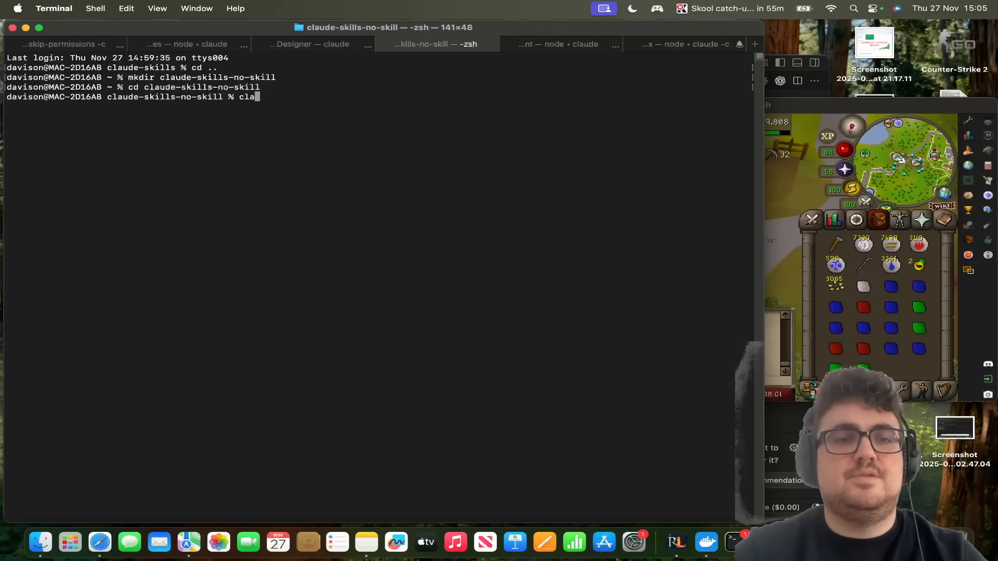
type("please make me a html/css/javascript homepage for a digital makreting agency in galway")
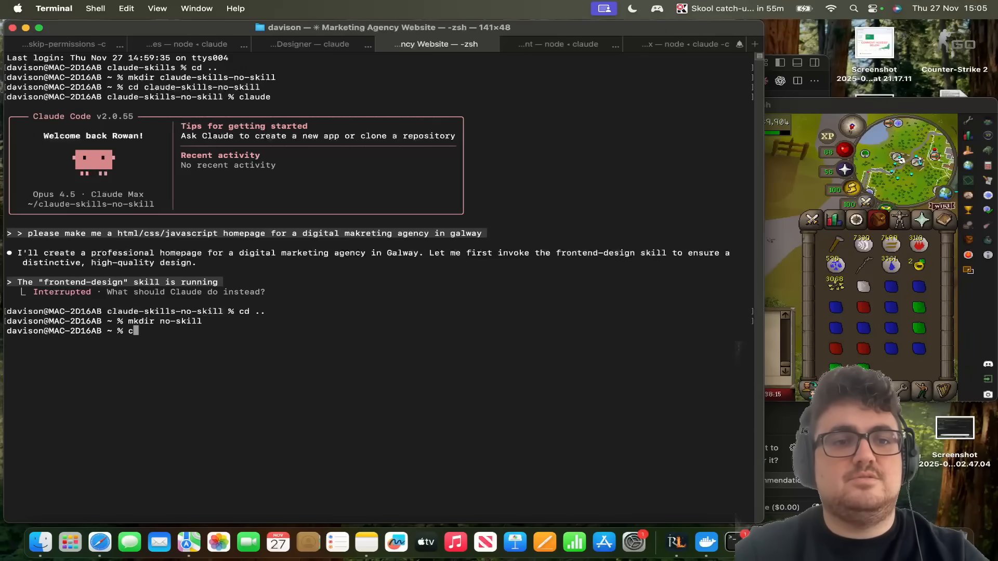
type("laude")
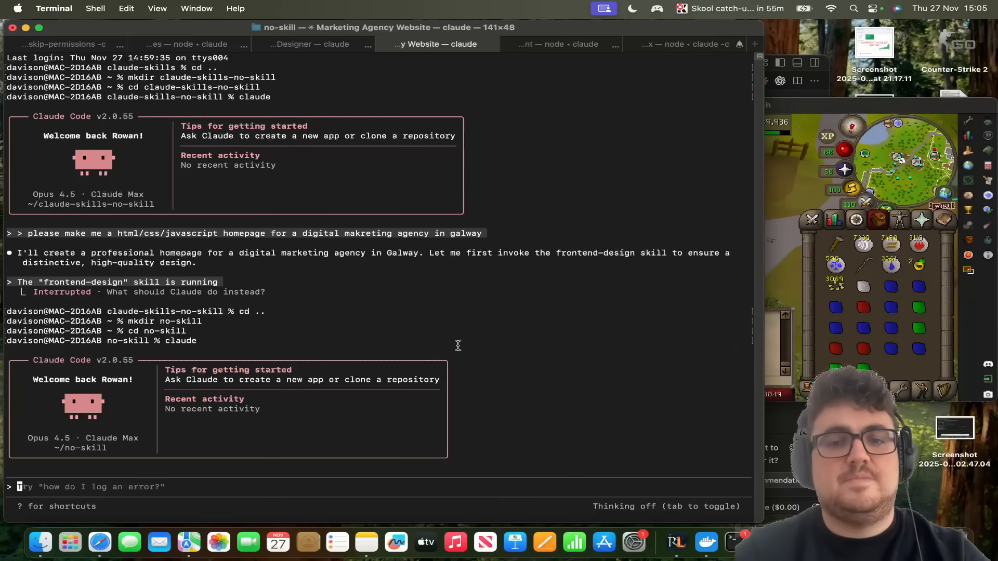
type("DO NOT USE SKILLS")
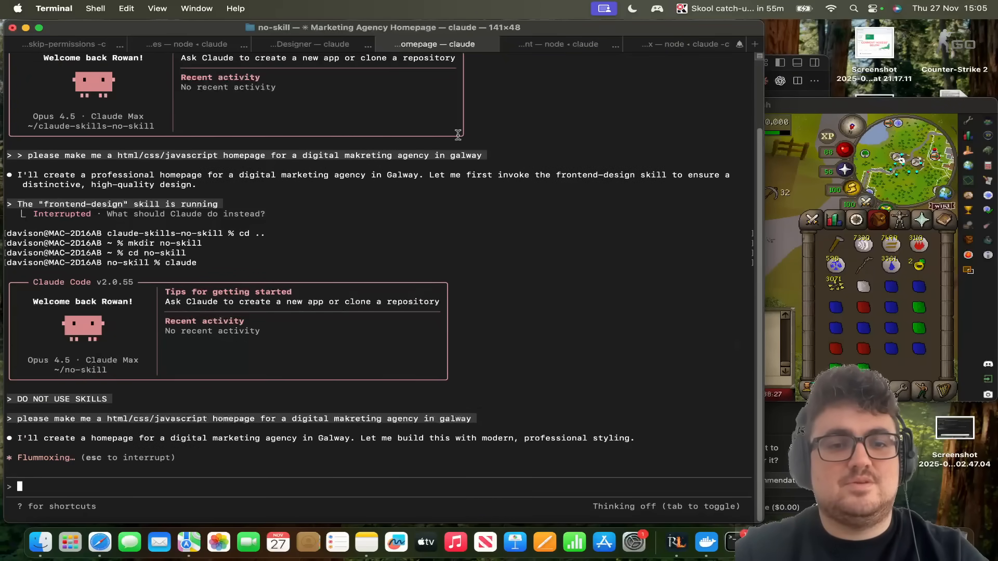
Approve creating index.html in the frontend-designer session, then return to the no-skill session.
left_click(312, 44)
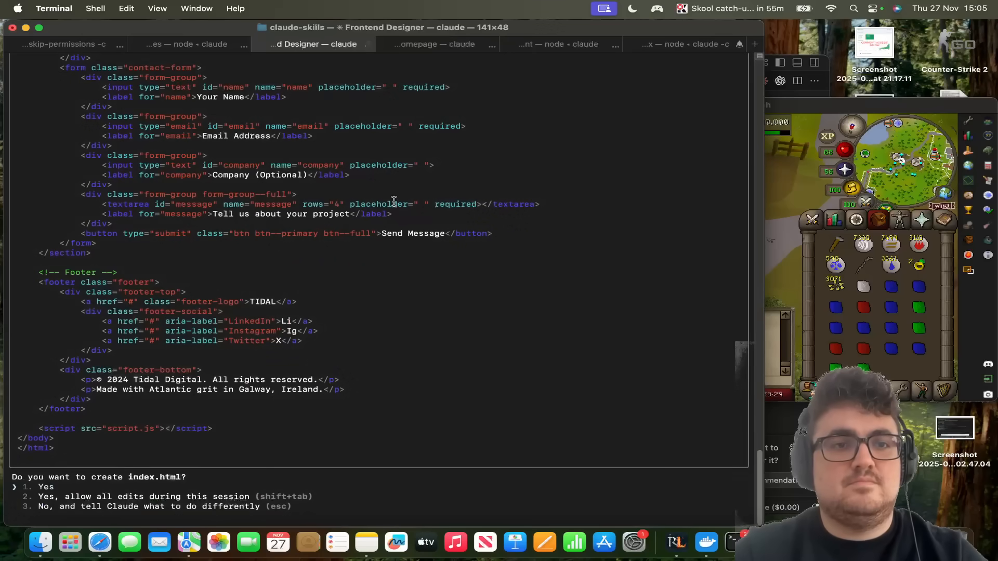
left_click(437, 44)
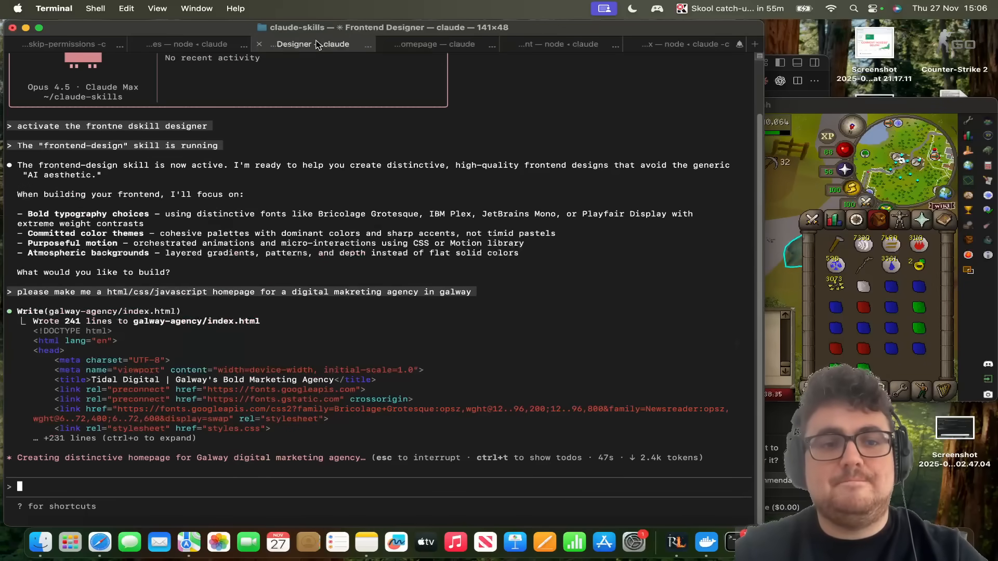
left_click(437, 44)
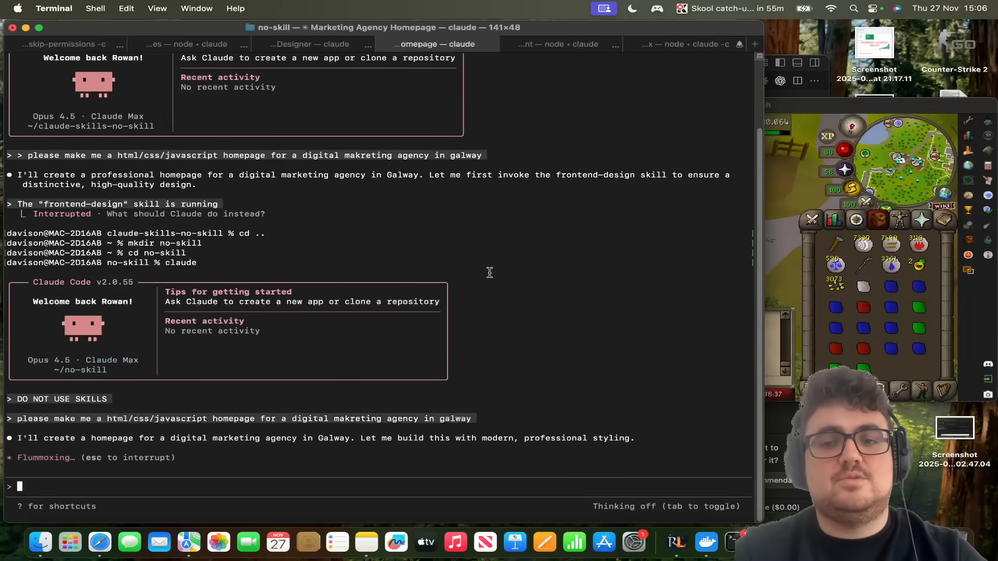
left_click(312, 43)
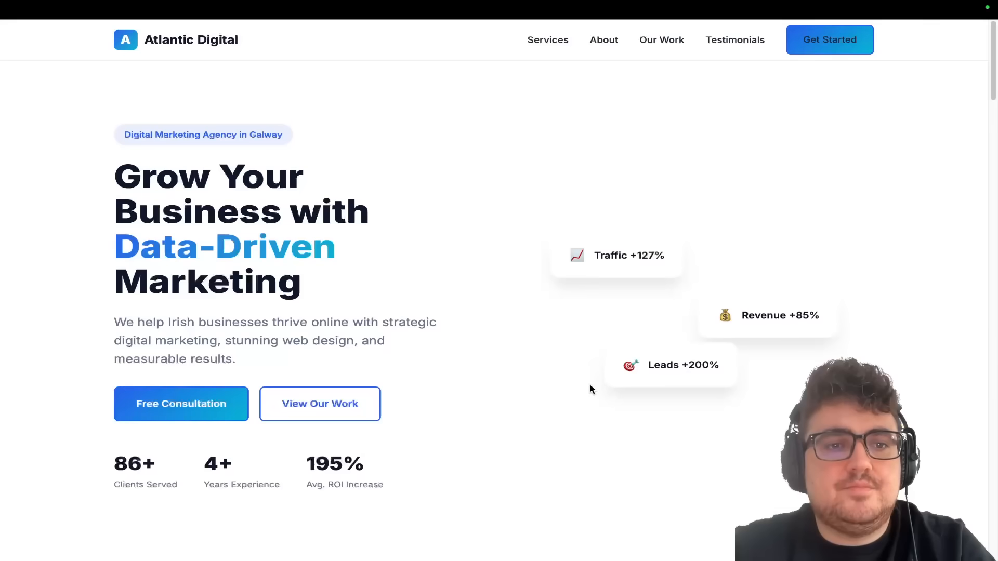
Scroll the Atlantic Digital page through its services, about and testimonials sections.
scroll("down", 3)
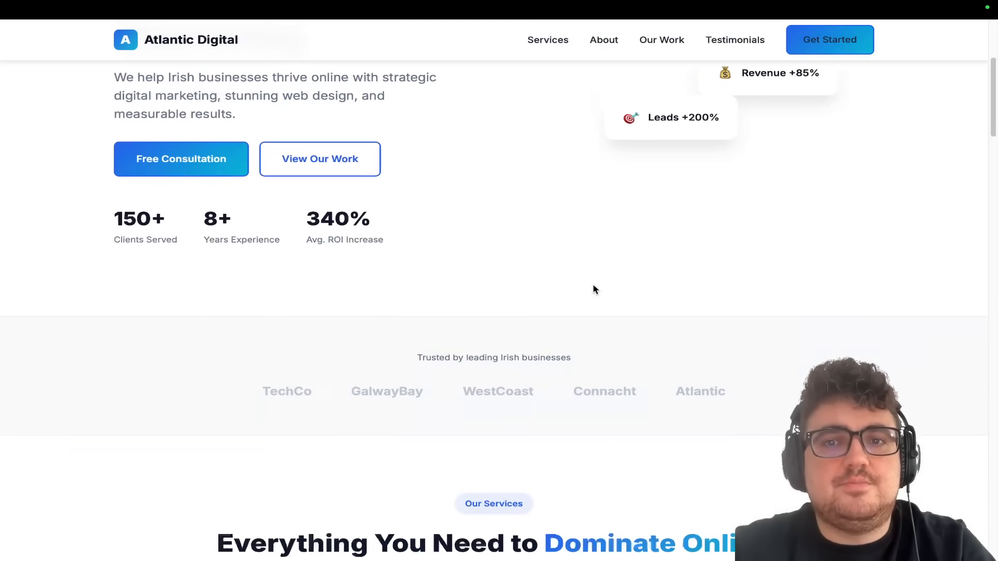
scroll("down", 3)
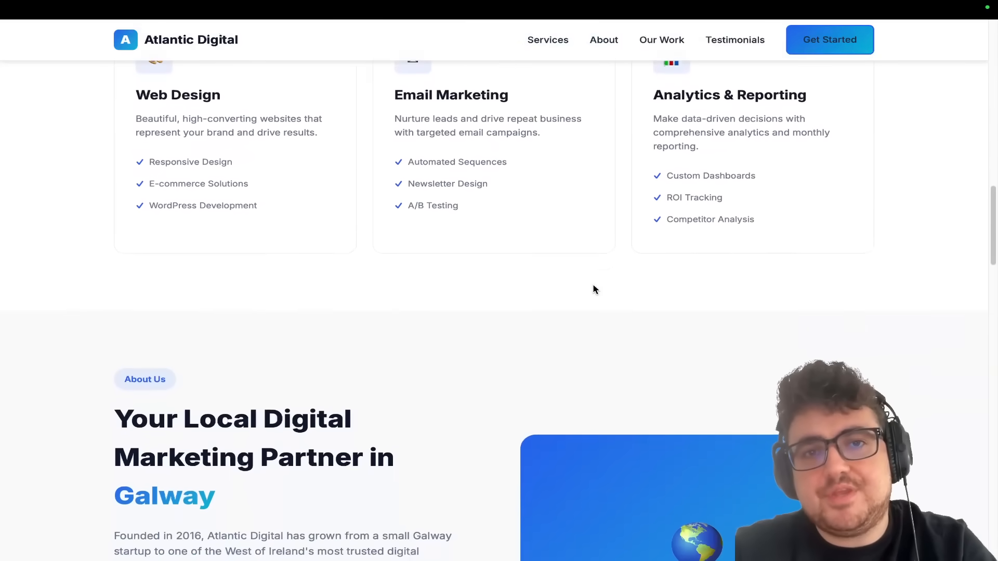
scroll("down", 3)
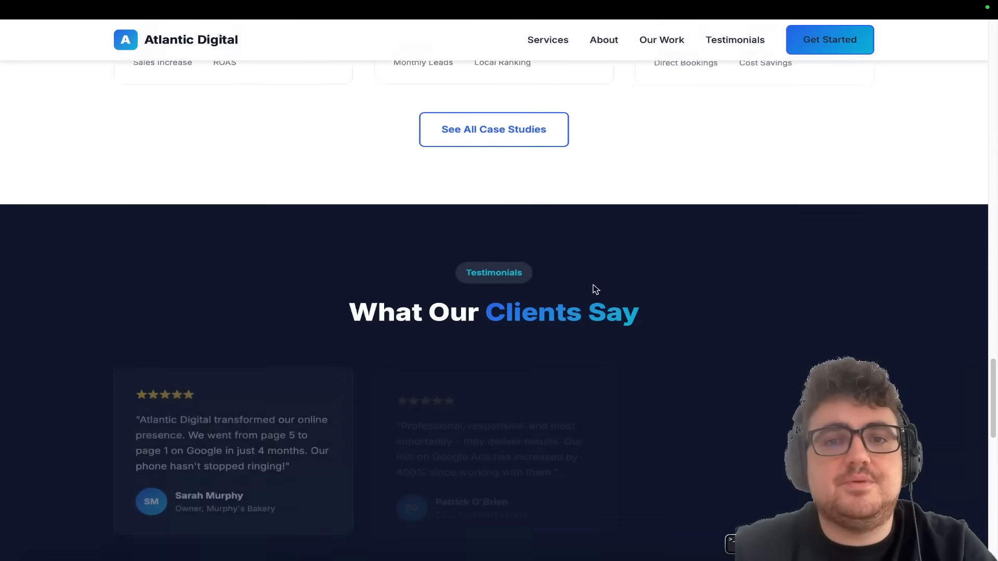
scroll("up", 3)
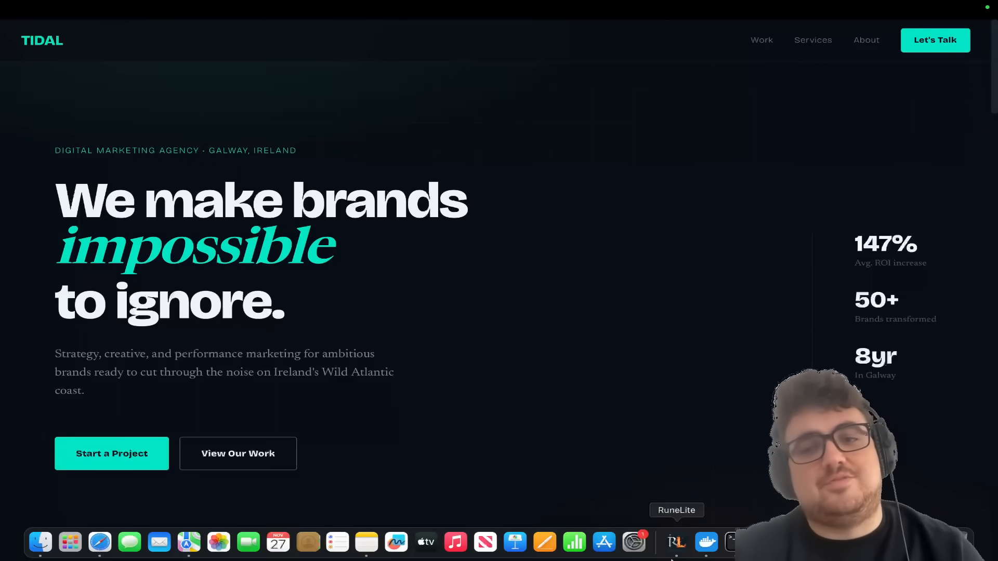
Scroll the dark Tidal homepage from the hero through Selected Work cards to What We Do.
scroll("down", 3)
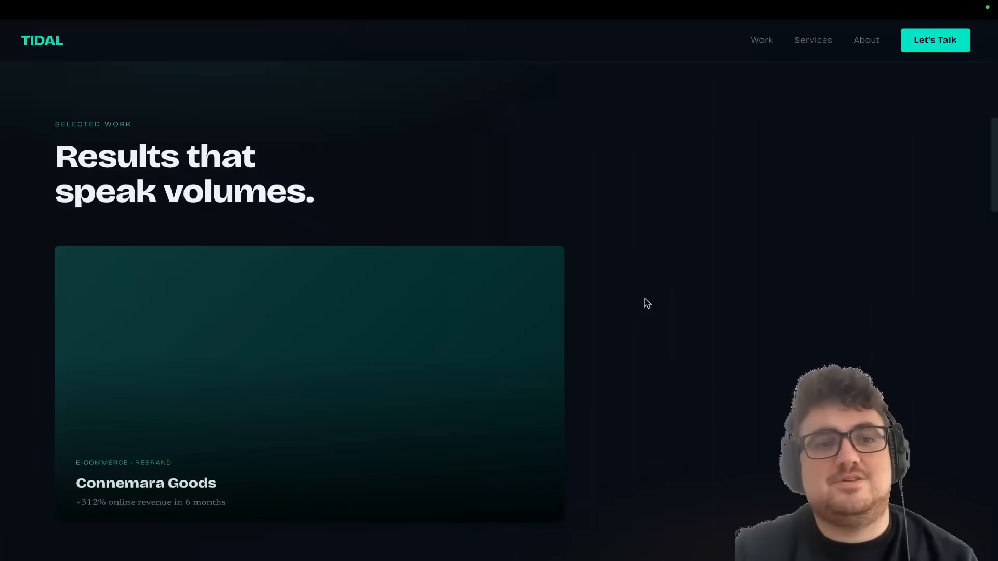
scroll("down", 3)
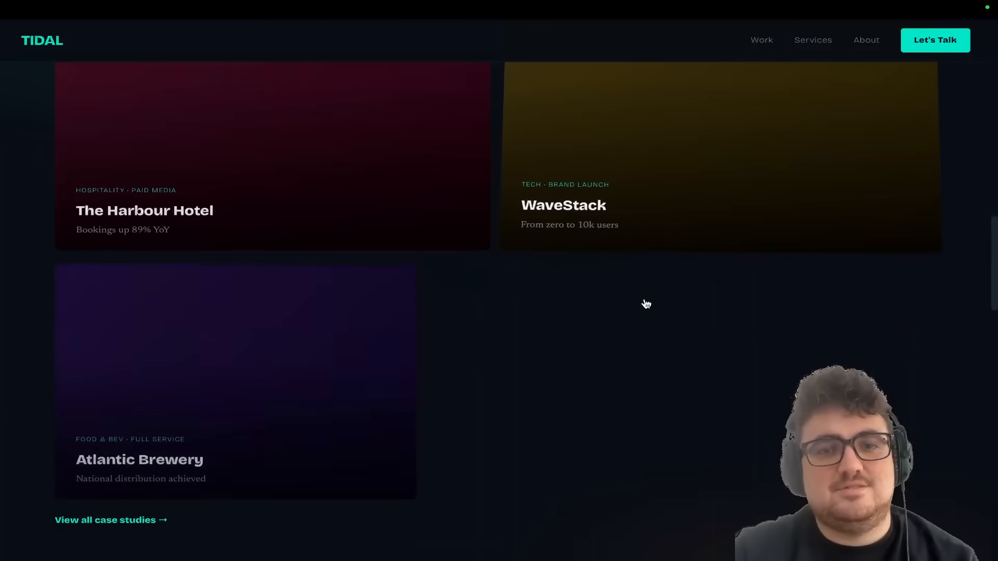
scroll("down", 3)
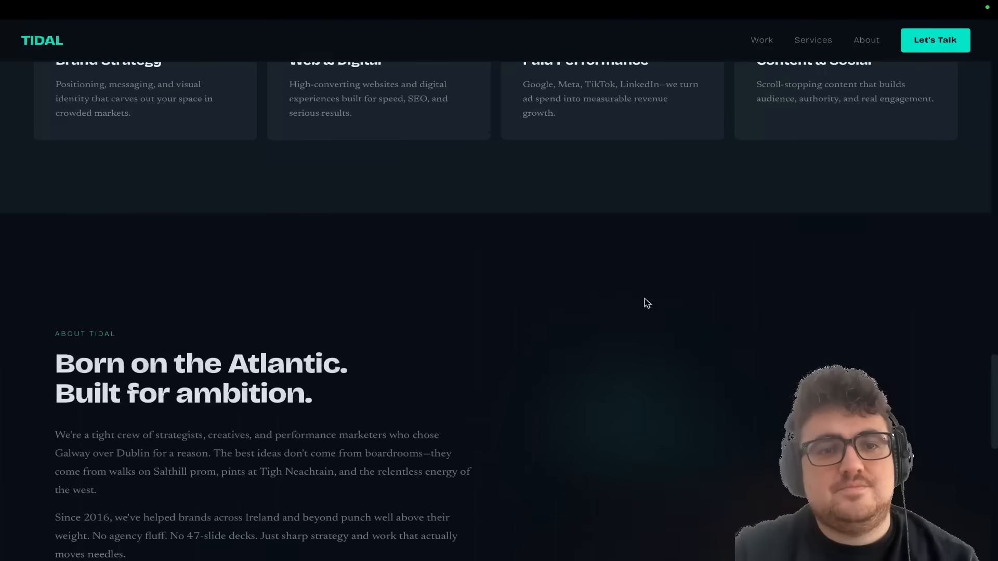
scroll("down", 3)
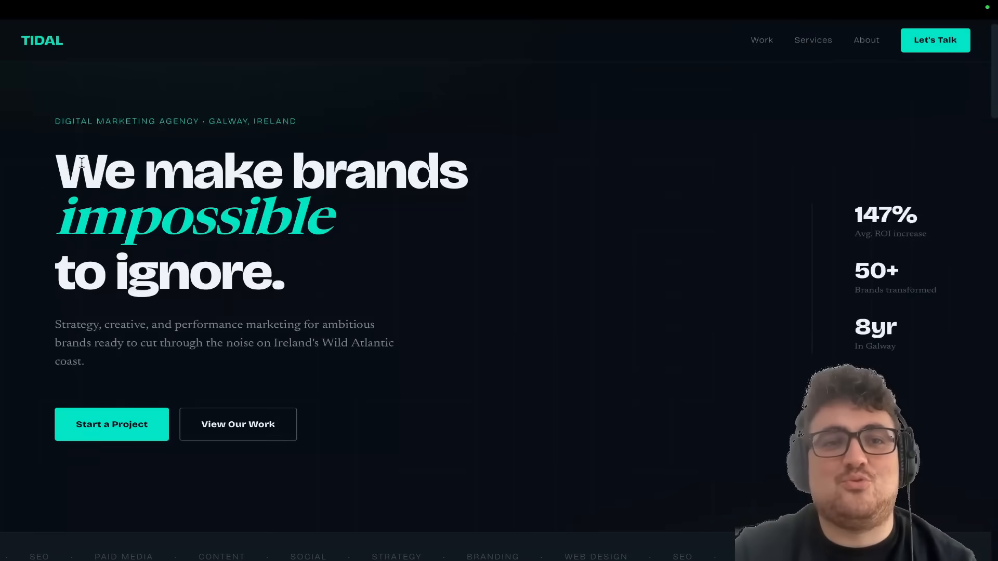
scroll("down", 3)
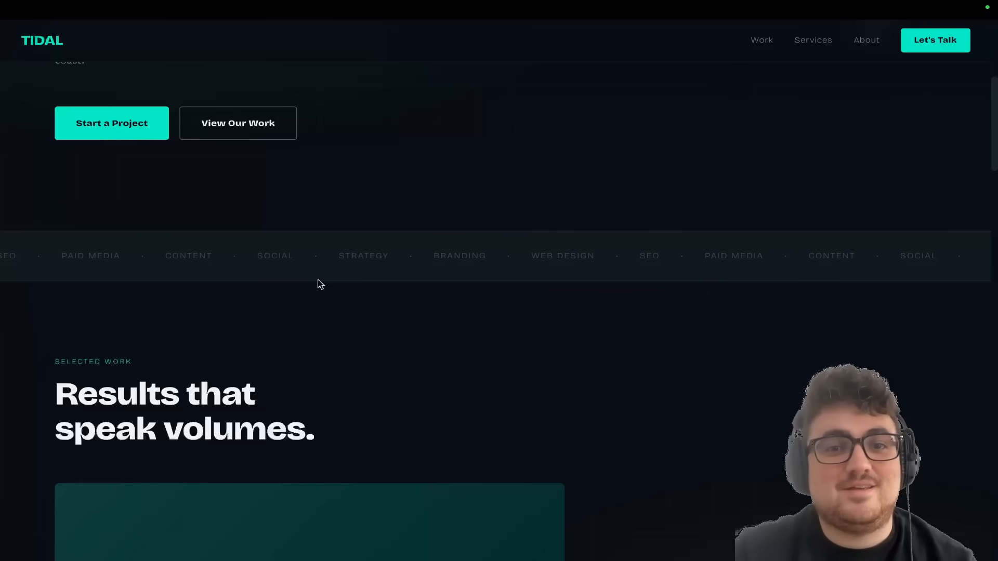
scroll("down", 3)
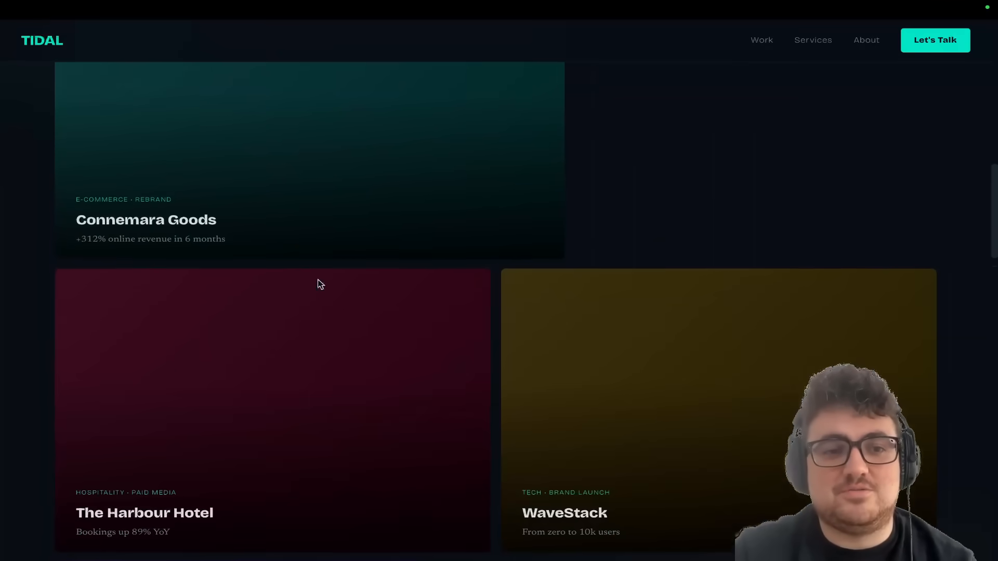
scroll("down", 3)
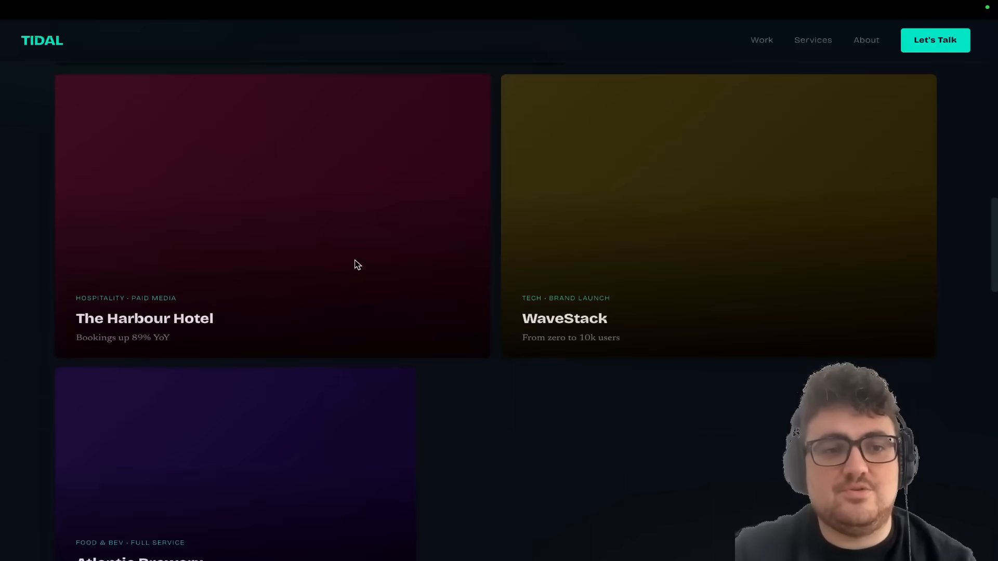
scroll("down", 3)
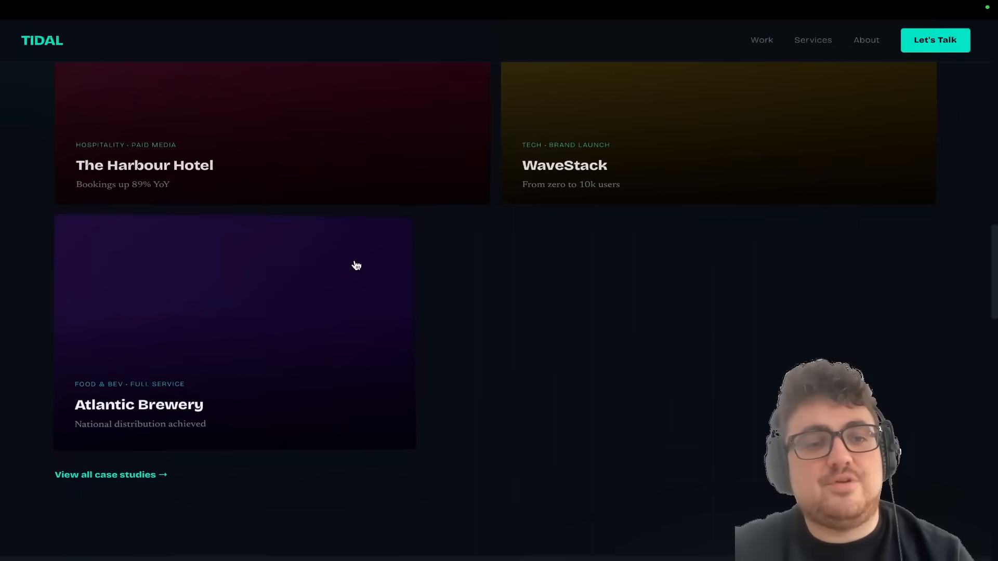
scroll("down", 3)
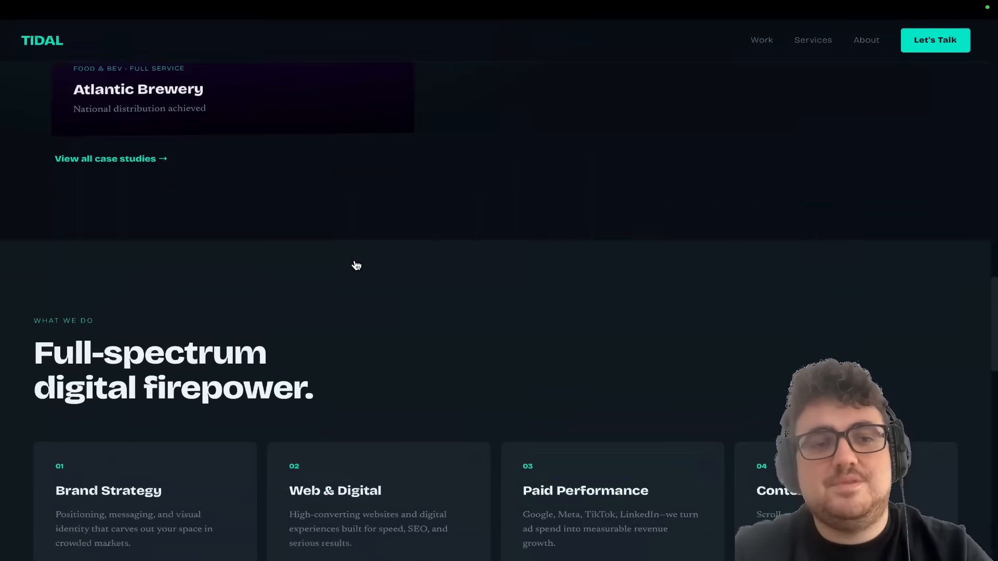